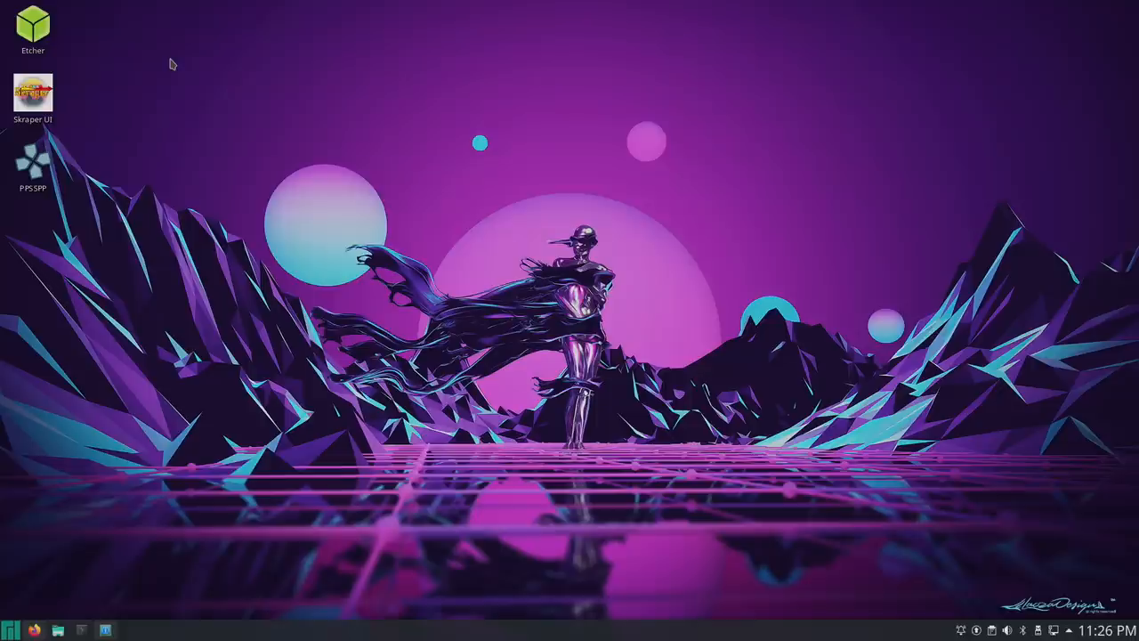
{"action": "mouse_move", "coordinate": [171, 48]}
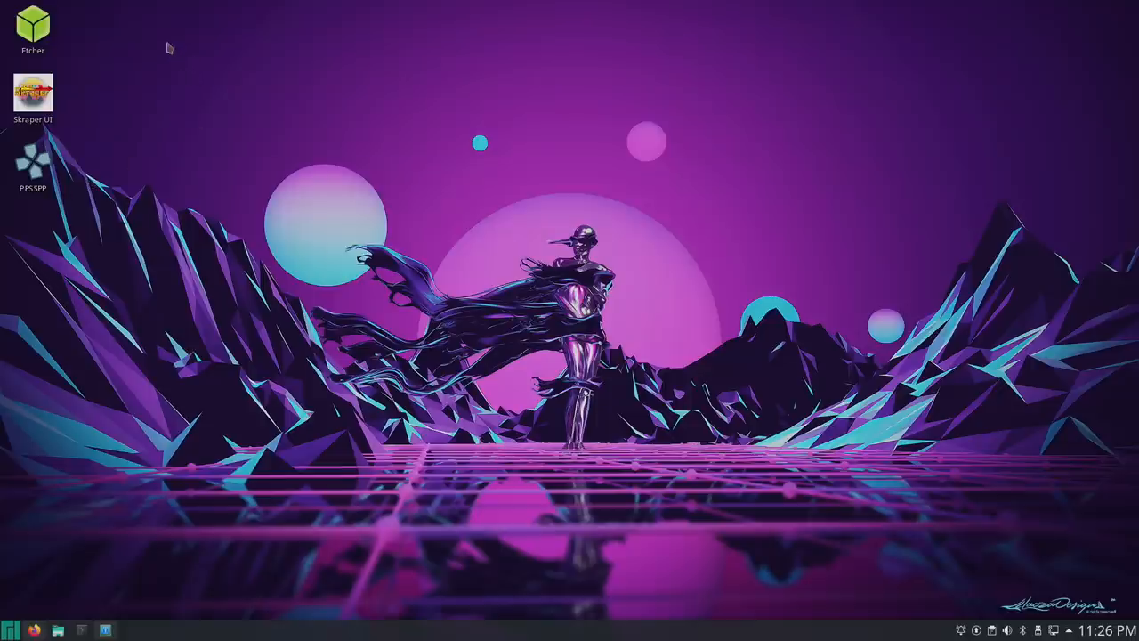
{"action": "mouse_move", "coordinate": [953, 580]}
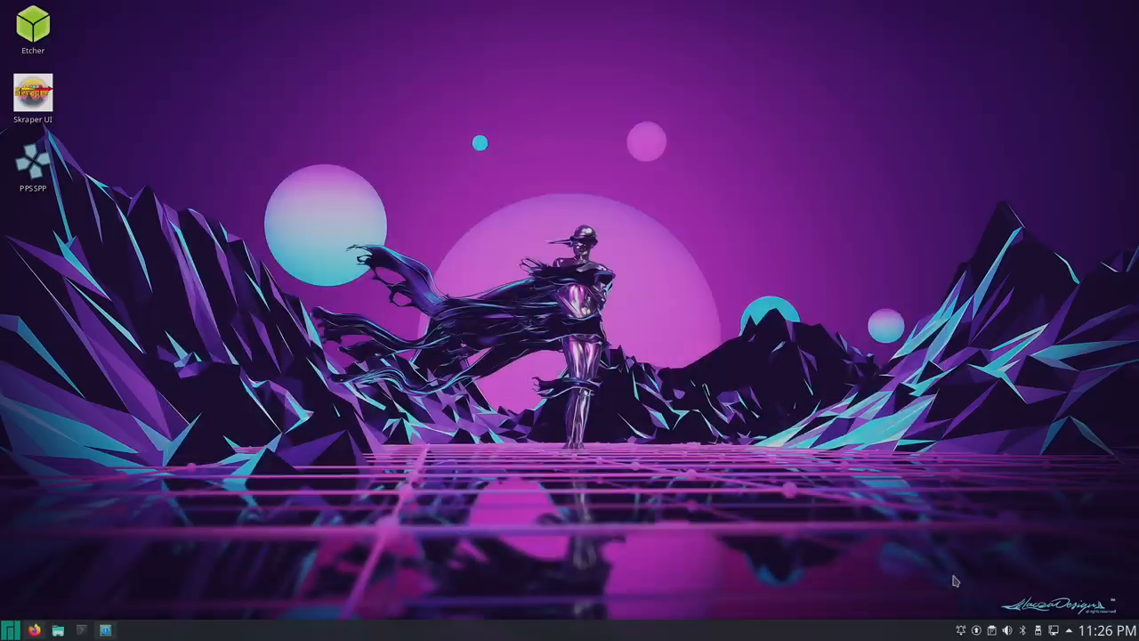
{"action": "mouse_move", "coordinate": [631, 334]}
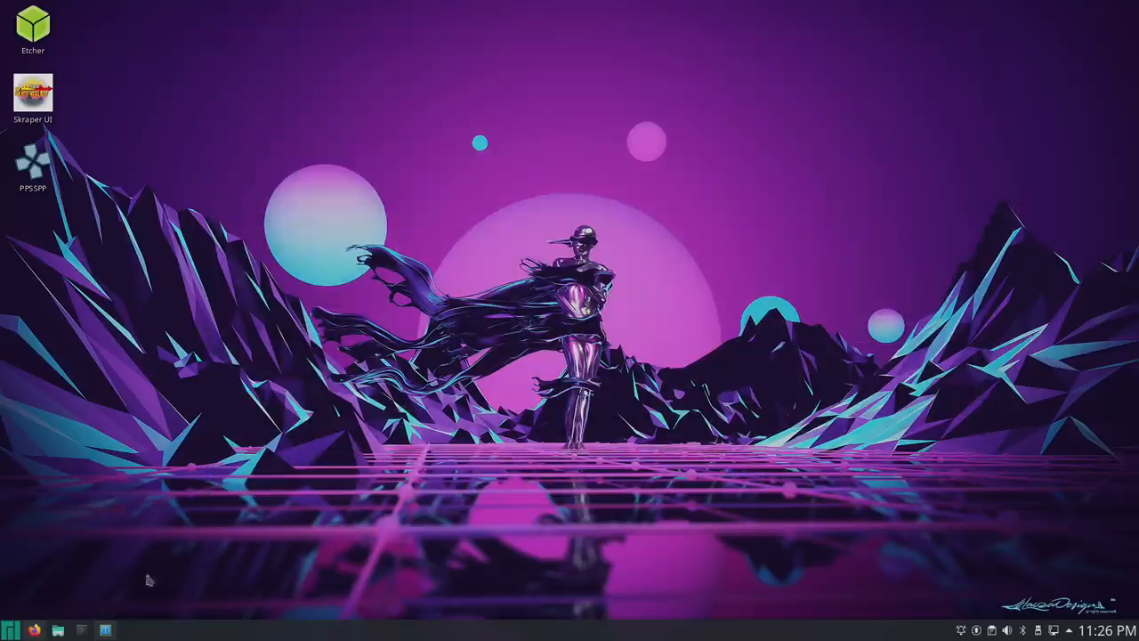
{"action": "mouse_move", "coordinate": [523, 413]}
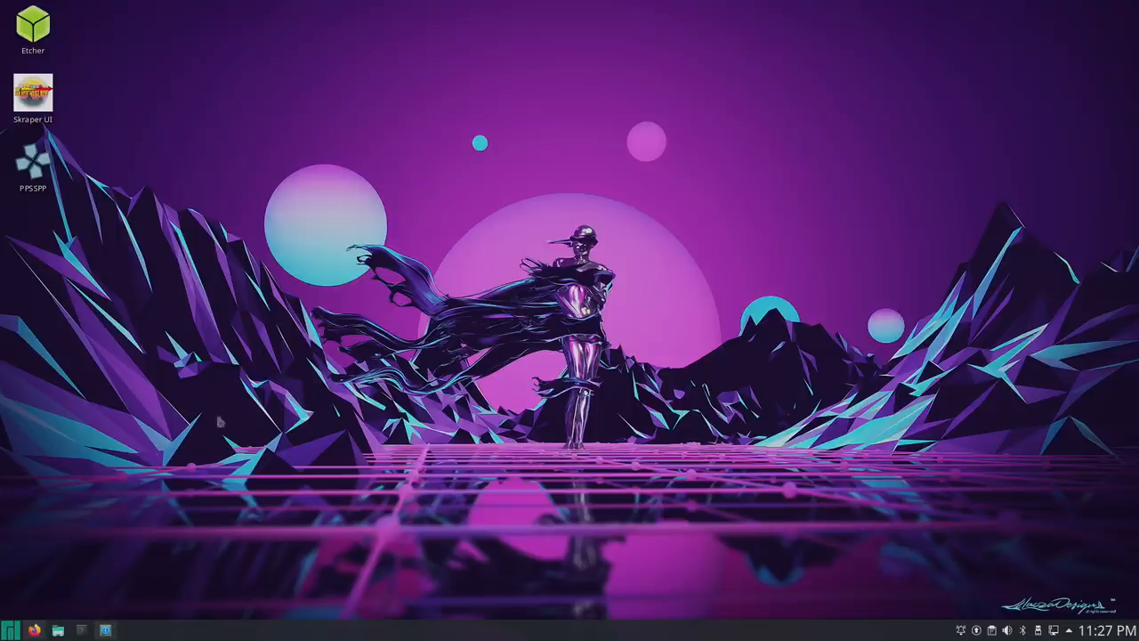
Launch Firefox from the taskbar, landing on a YouTube channel's videos page
{"action": "left_click", "coordinate": [76, 630]}
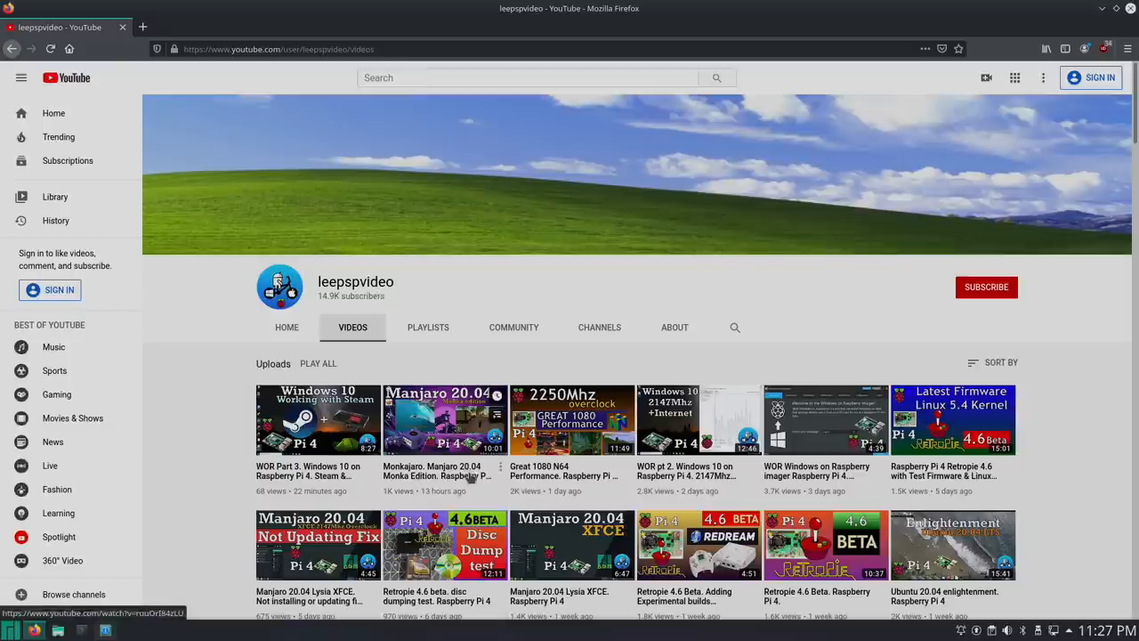
Scroll far down the channel's Videos grid to reach its older uploads
{"action": "scroll", "scroll_direction": "down", "scroll_amount": 3}
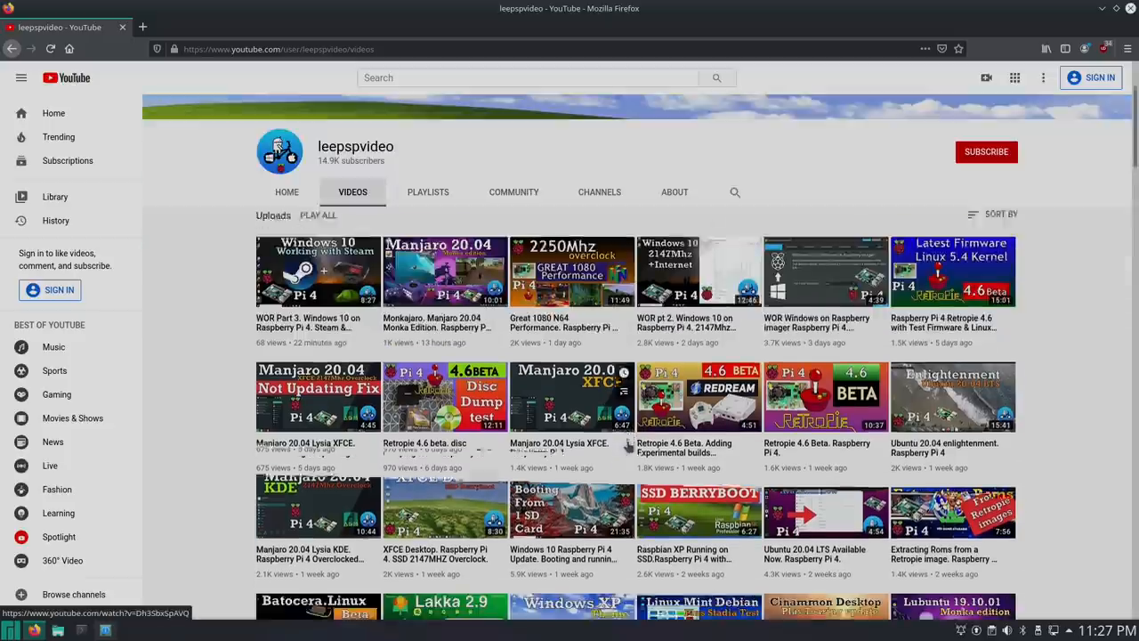
{"action": "scroll", "scroll_direction": "down", "scroll_amount": 3}
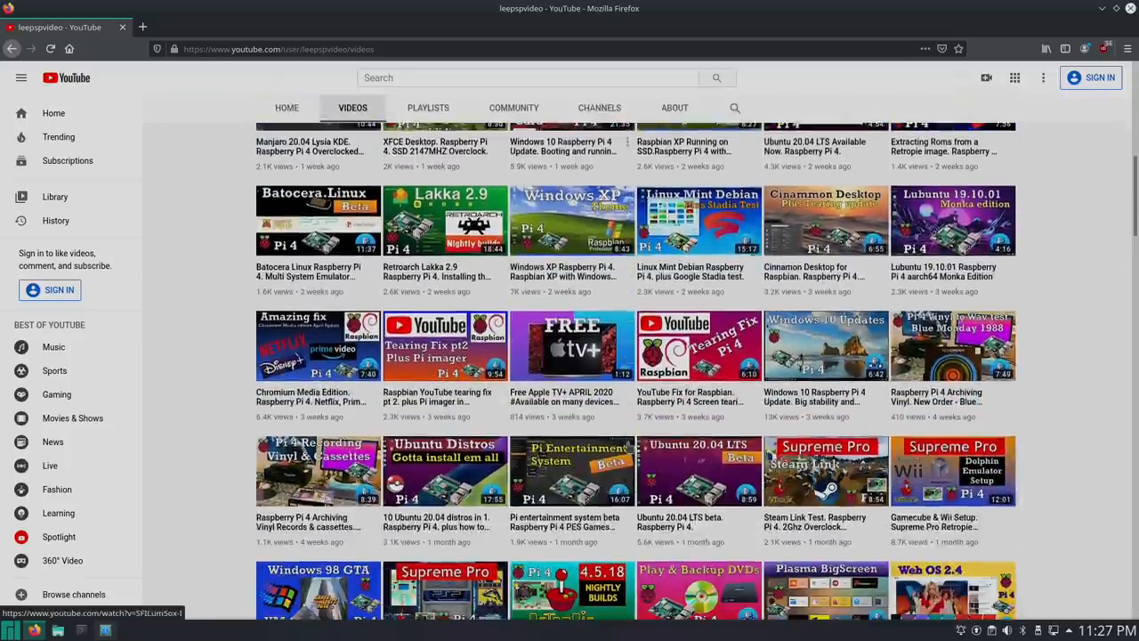
{"action": "scroll", "scroll_direction": "down", "scroll_amount": 3}
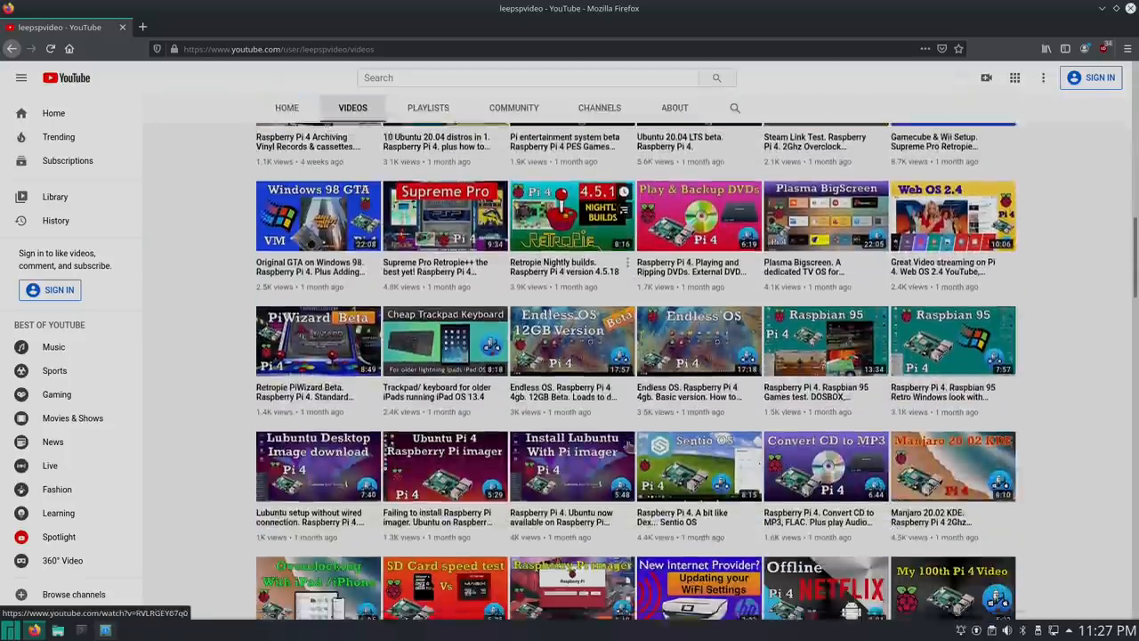
{"action": "scroll", "scroll_direction": "down", "scroll_amount": 3}
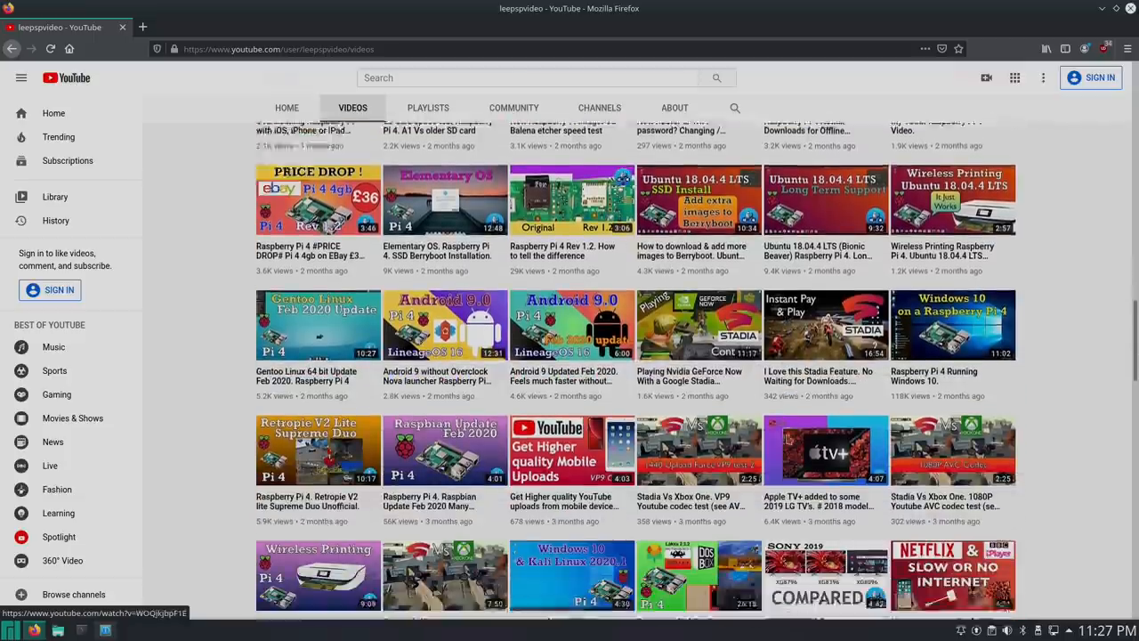
{"action": "scroll", "scroll_direction": "down", "scroll_amount": 3}
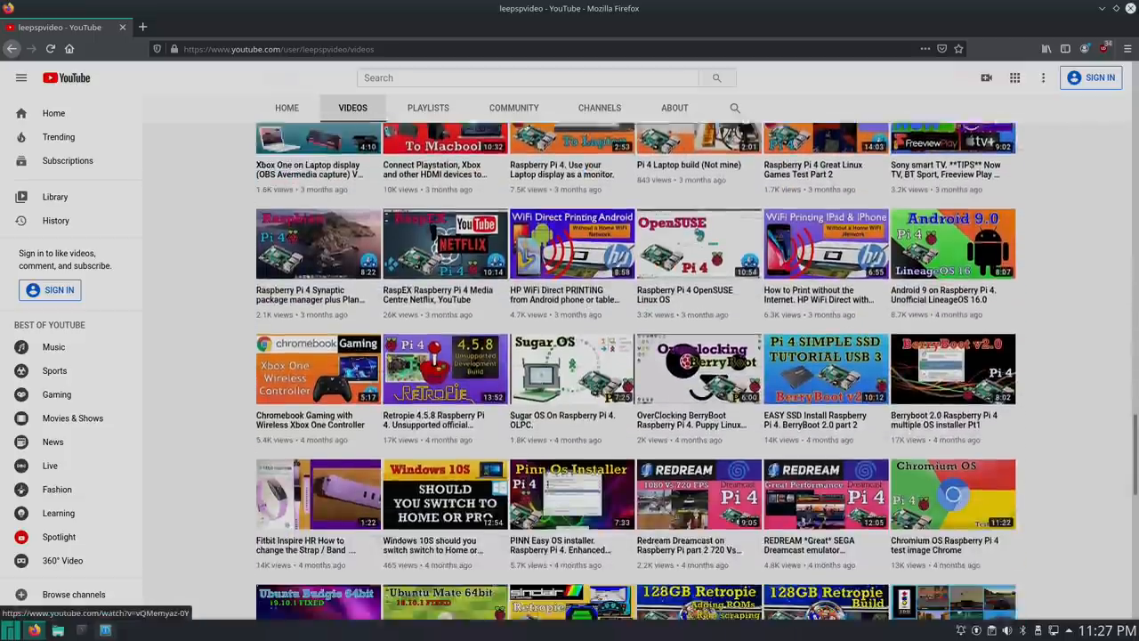
{"action": "scroll", "scroll_direction": "down", "scroll_amount": 3}
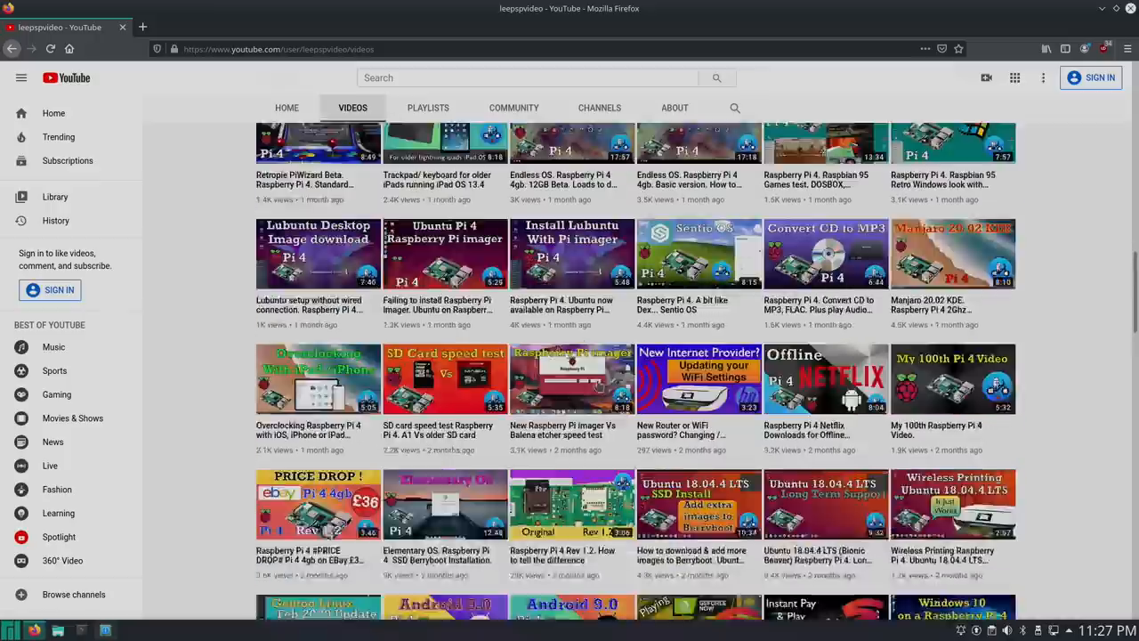
{"action": "scroll", "scroll_direction": "down", "scroll_amount": 3}
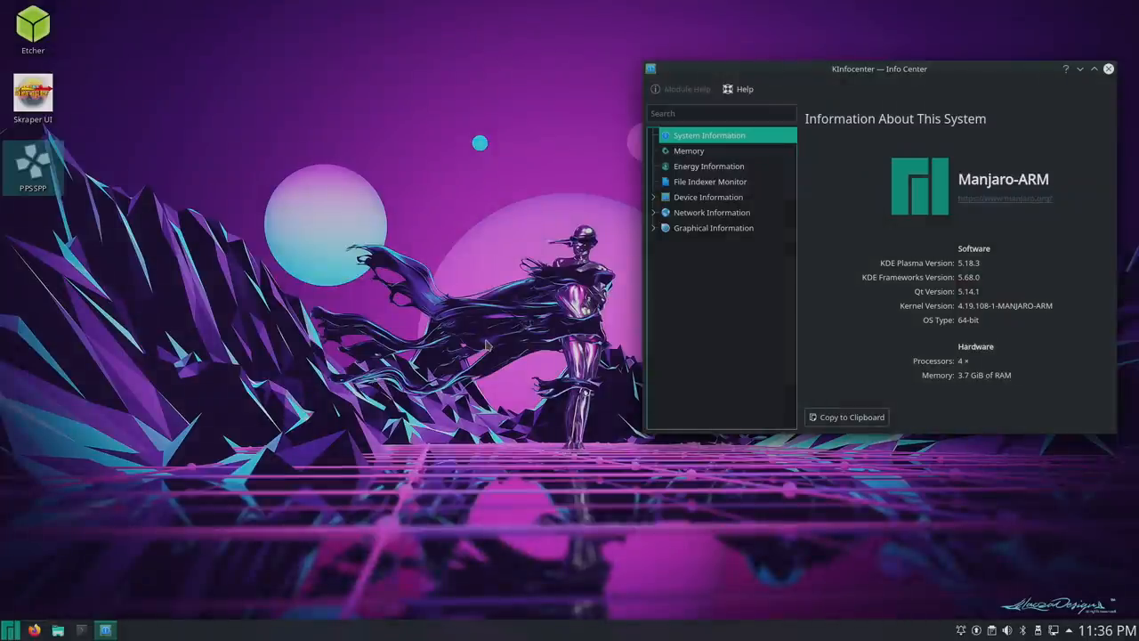
{"action": "mouse_move", "coordinate": [845, 345]}
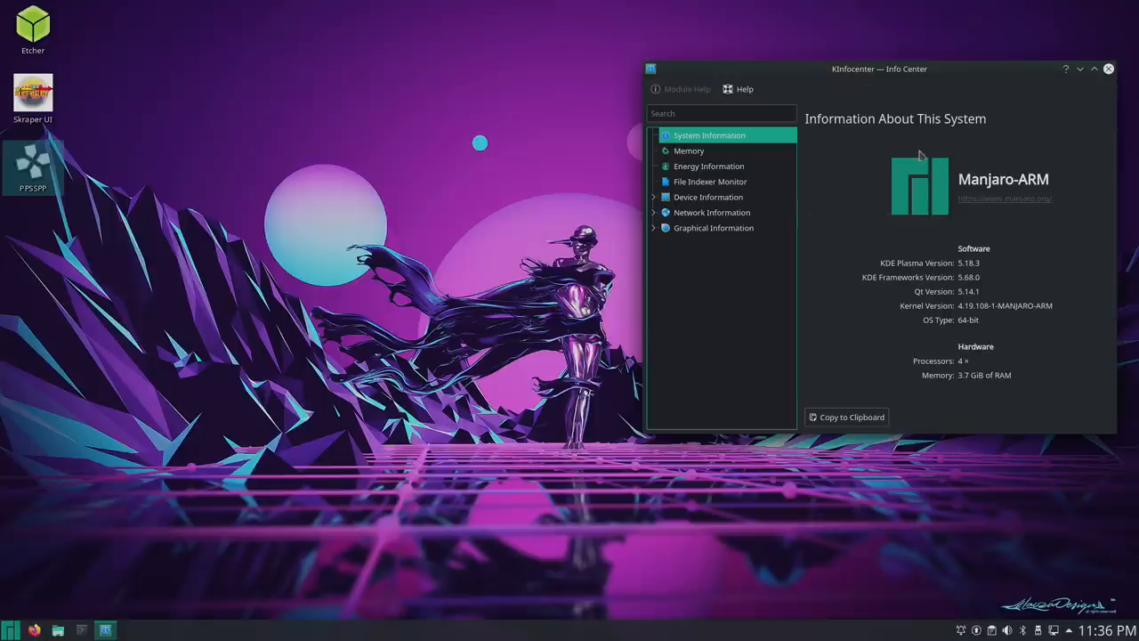
Close the Information About This System window after reviewing the Manjaro-ARM details
{"action": "left_click", "coordinate": [1107, 68]}
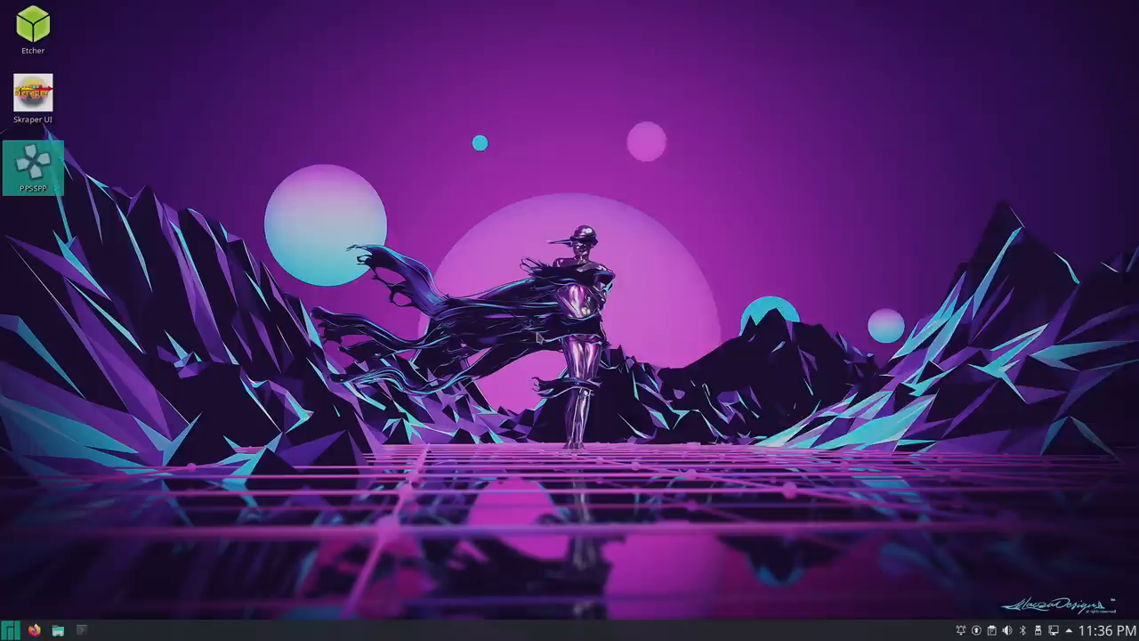
{"action": "left_click", "coordinate": [11, 631]}
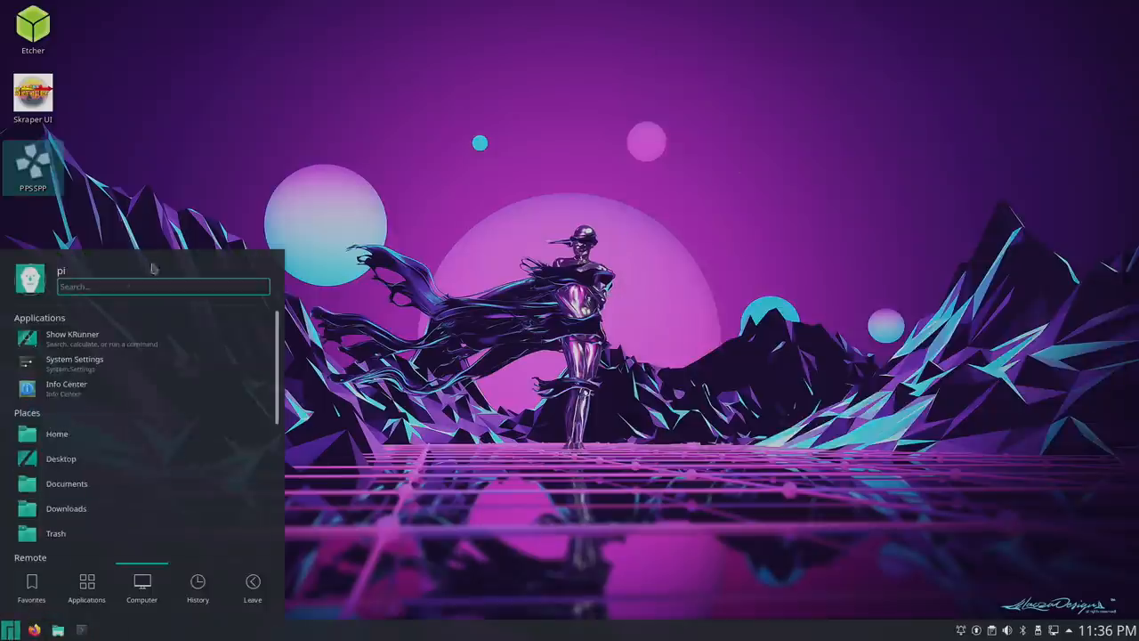
{"action": "left_click", "coordinate": [85, 588]}
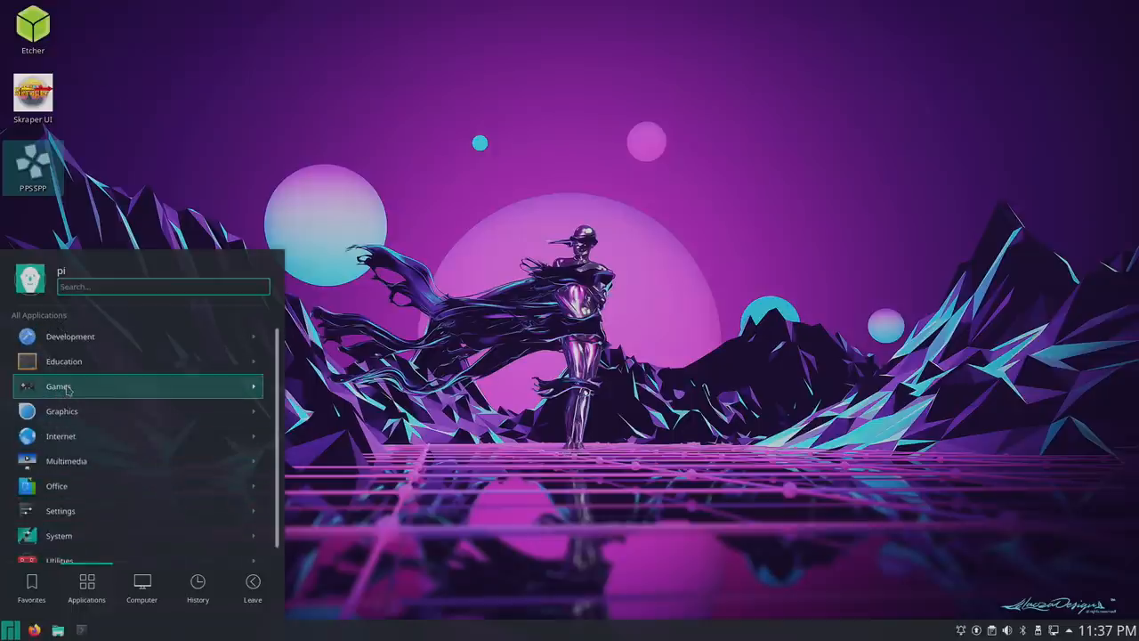
{"action": "left_click", "coordinate": [59, 386]}
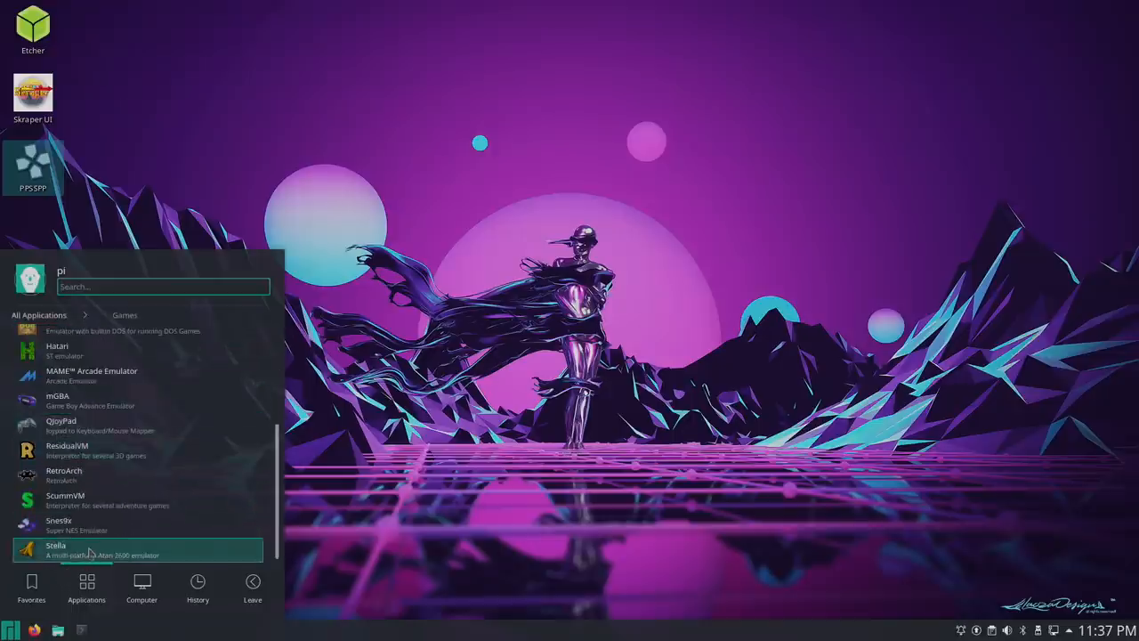
{"action": "mouse_move", "coordinate": [105, 523]}
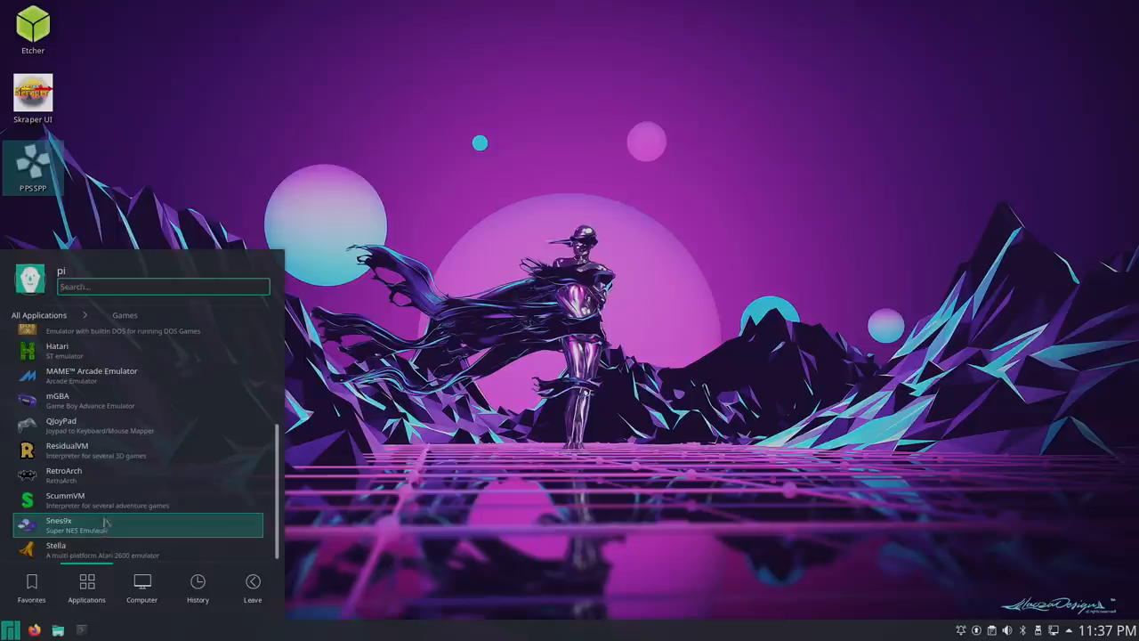
{"action": "mouse_move", "coordinate": [106, 475]}
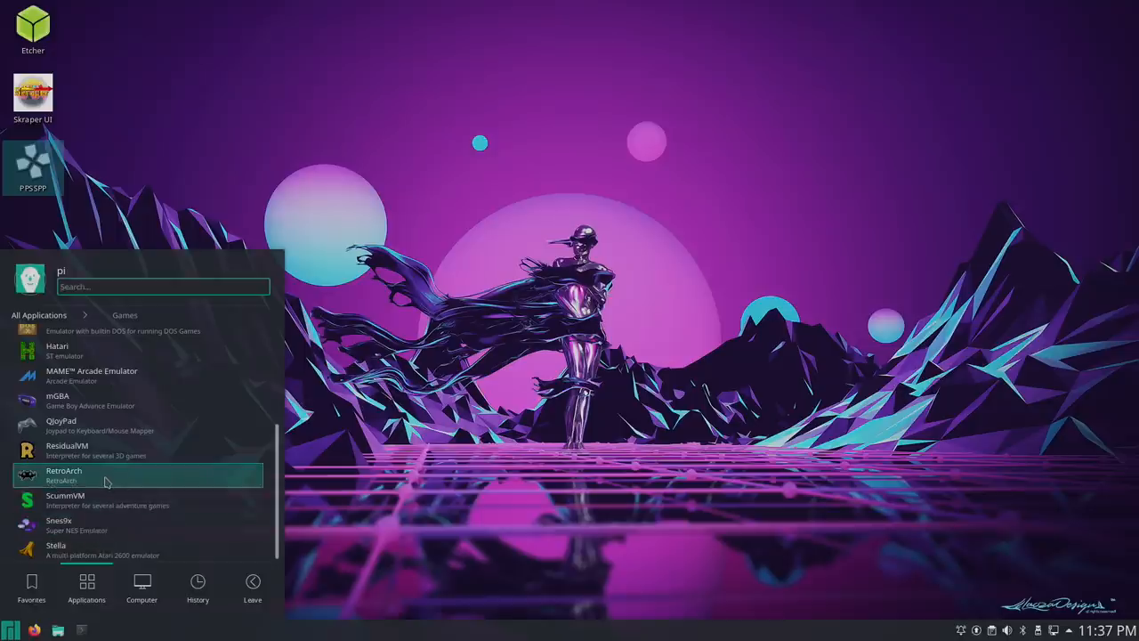
{"action": "mouse_move", "coordinate": [86, 398]}
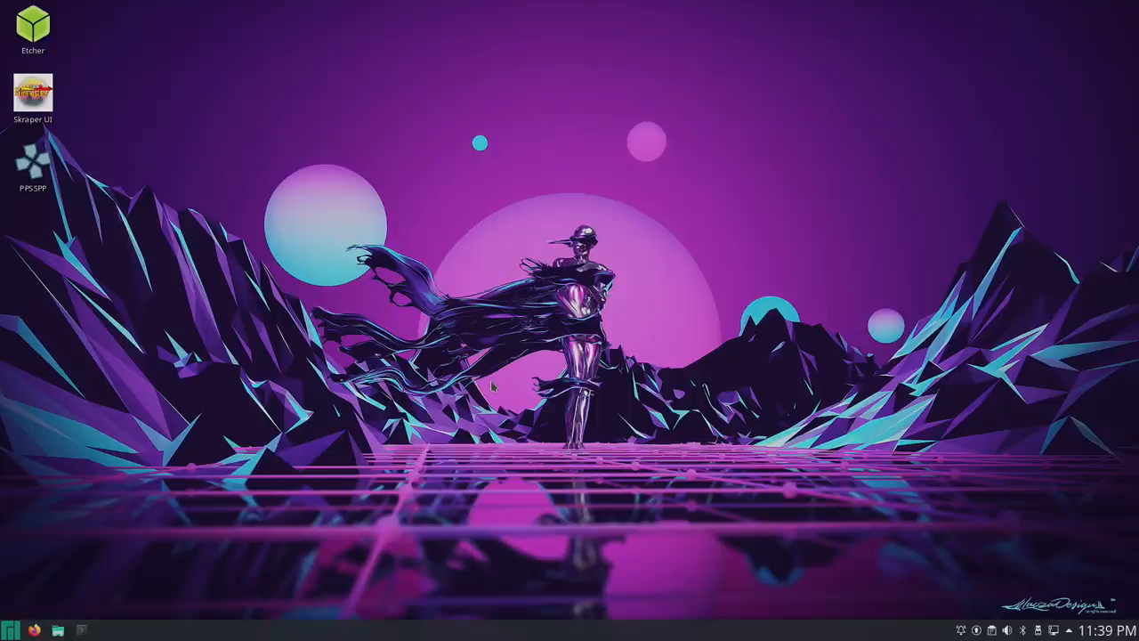
{"action": "mouse_move", "coordinate": [377, 221]}
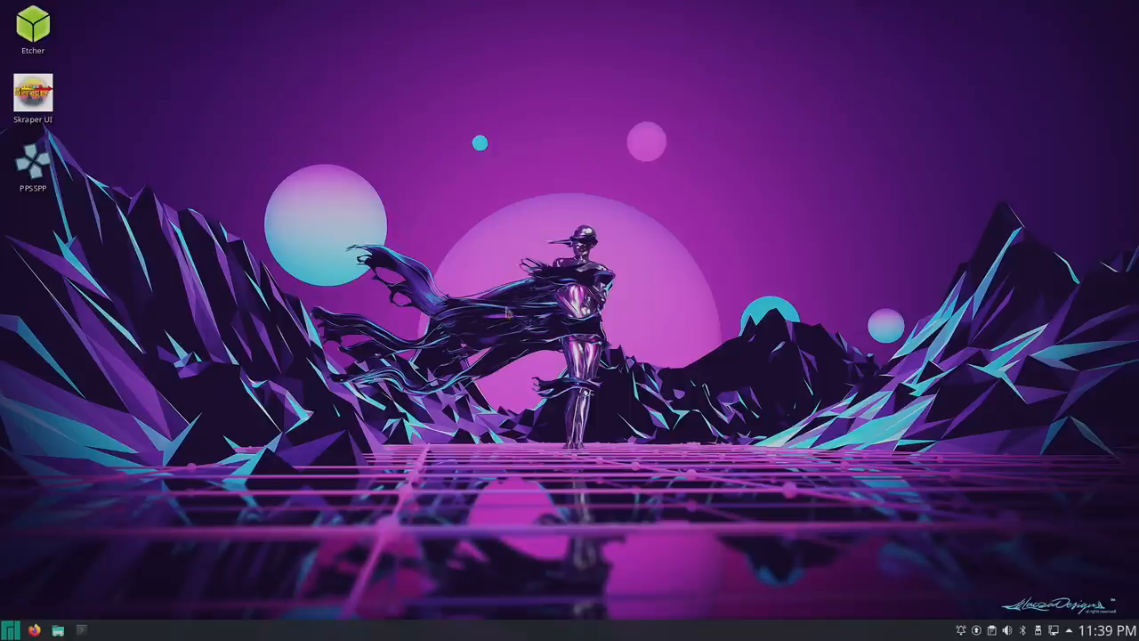
Start Firefox from the launcher's Applications > Internet category
{"action": "left_click", "coordinate": [11, 632]}
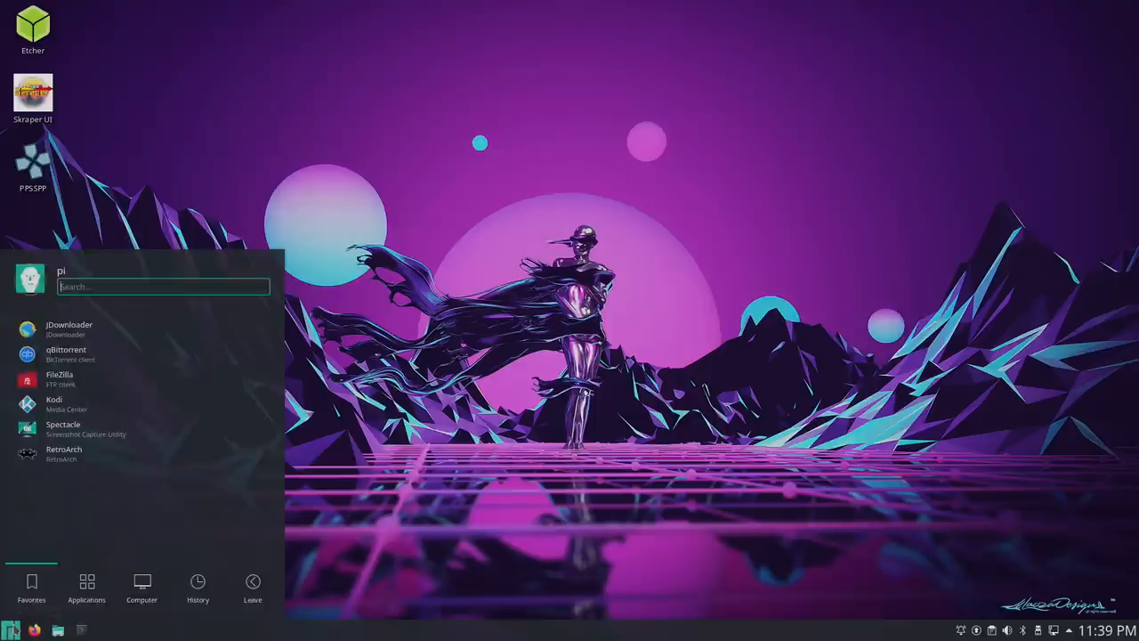
{"action": "left_click", "coordinate": [86, 587]}
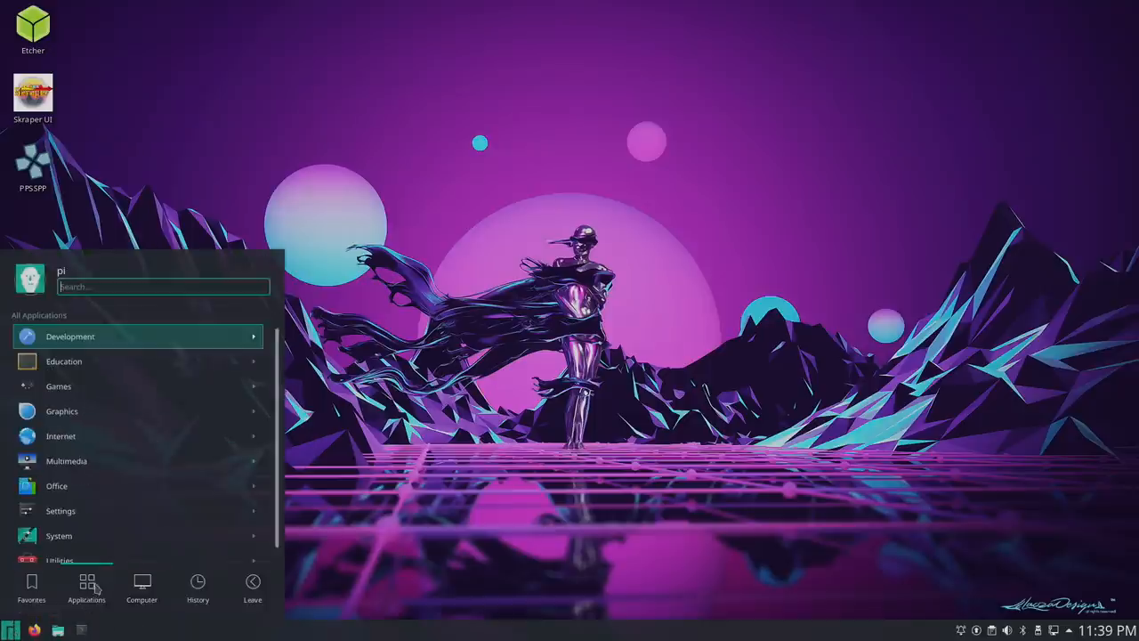
{"action": "mouse_move", "coordinate": [106, 385]}
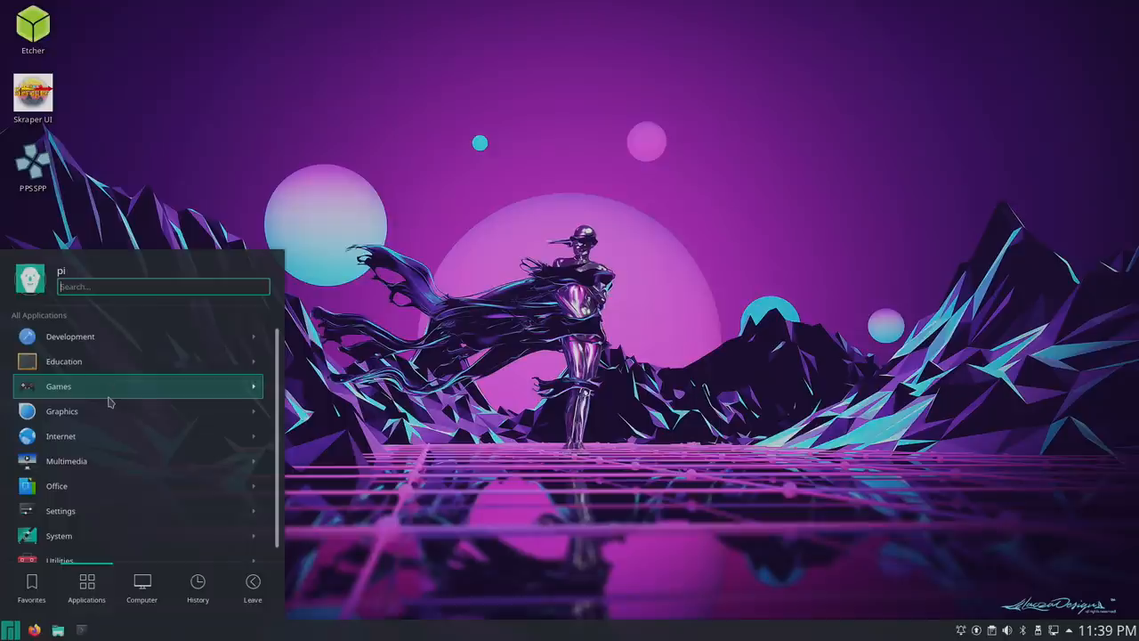
{"action": "mouse_move", "coordinate": [93, 388]}
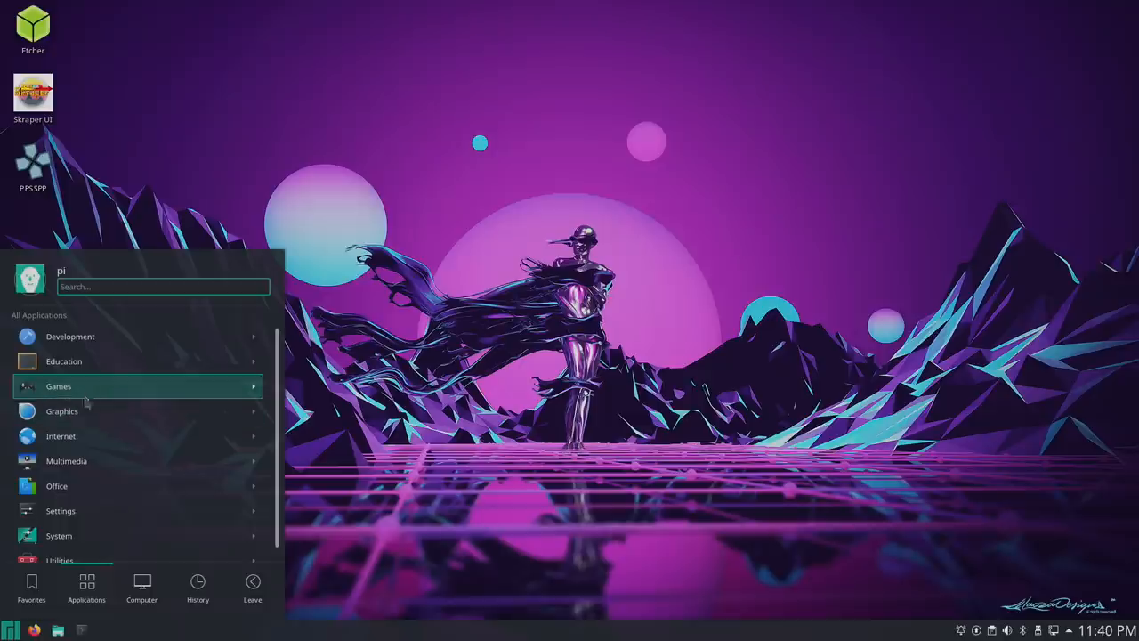
{"action": "left_click", "coordinate": [60, 435]}
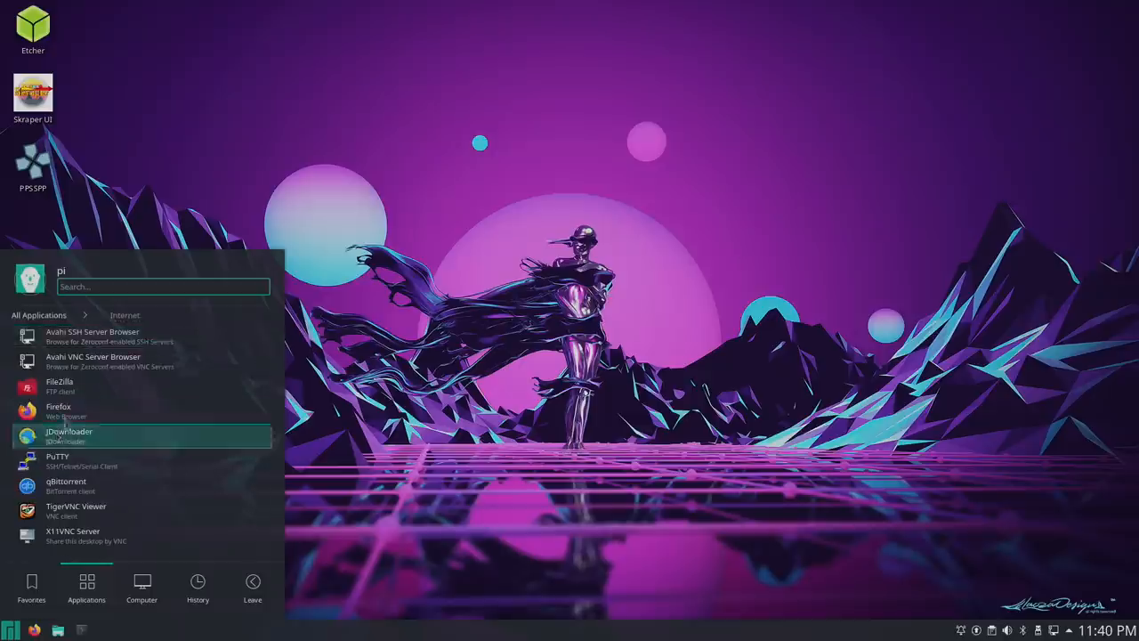
{"action": "mouse_move", "coordinate": [71, 411]}
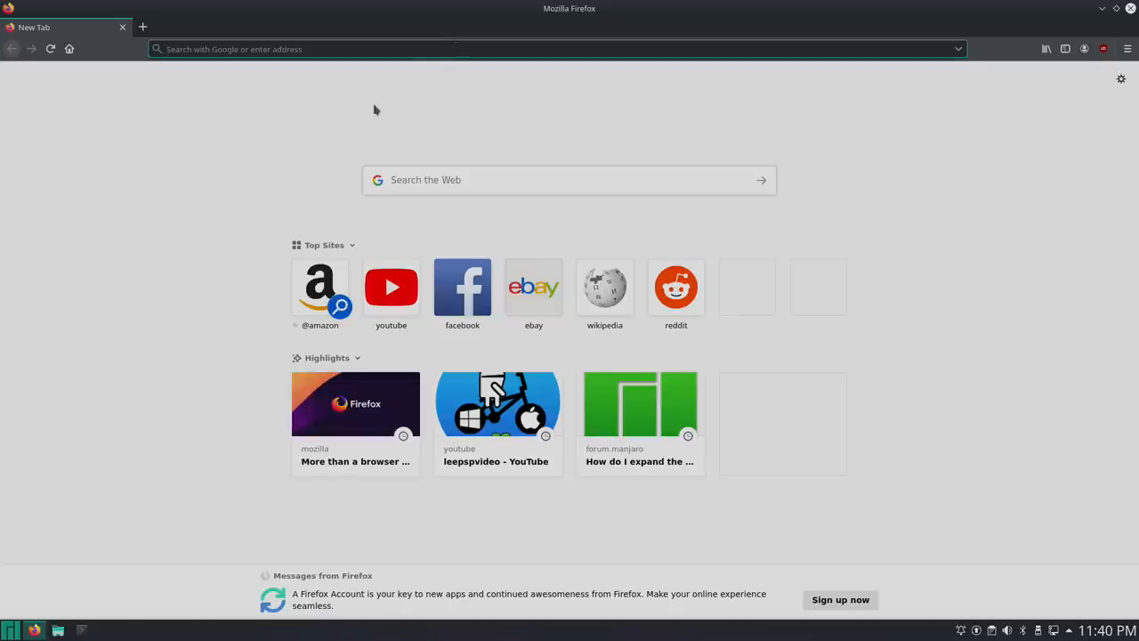
Load YouTube from the Top Sites tile, then browse the launcher's categories and favourites
{"action": "left_click", "coordinate": [392, 287]}
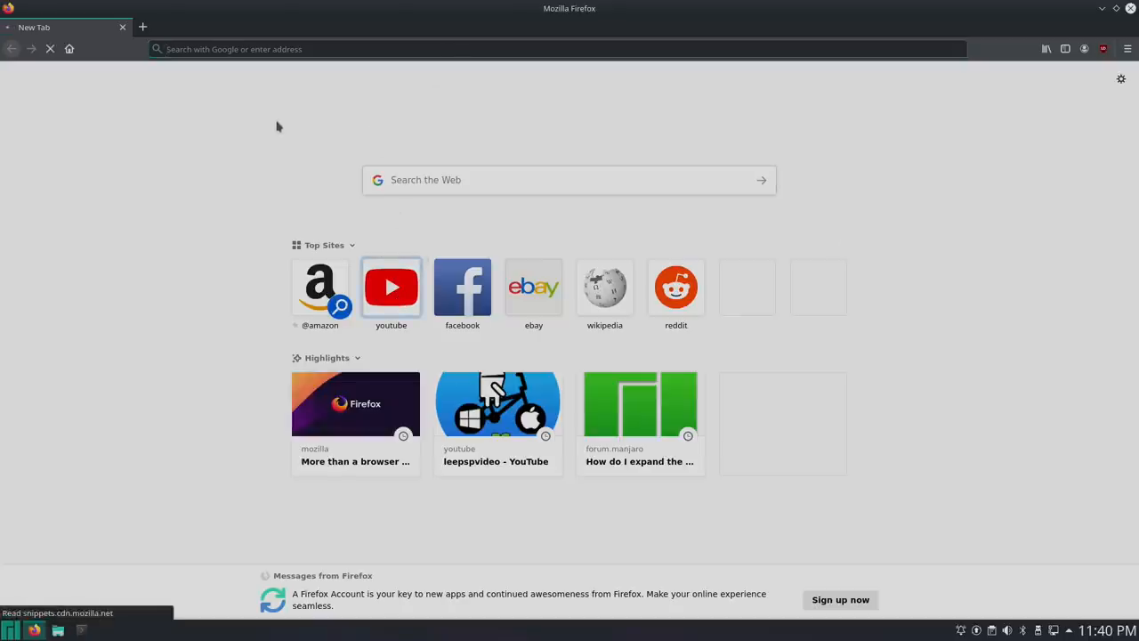
{"action": "left_click", "coordinate": [392, 287]}
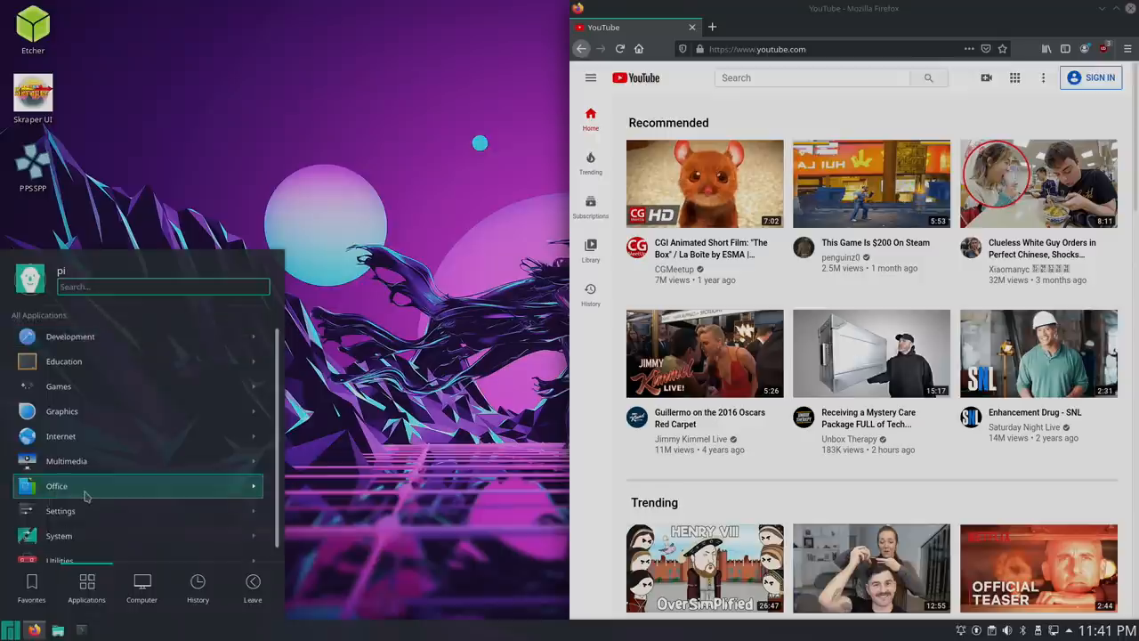
{"action": "left_click", "coordinate": [57, 484]}
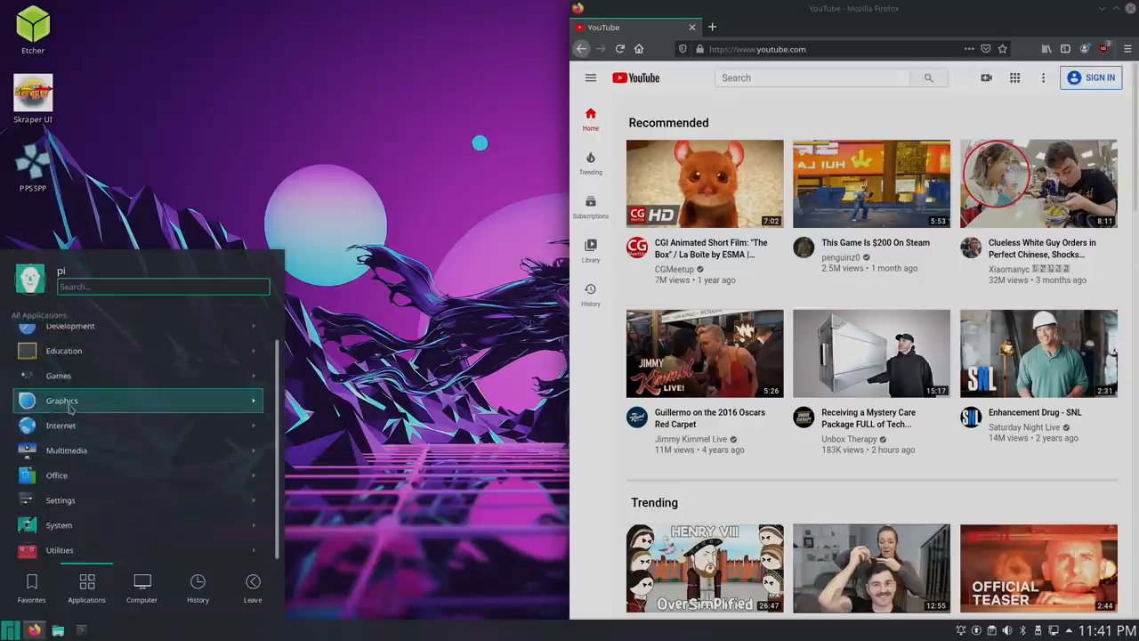
{"action": "left_click", "coordinate": [62, 401]}
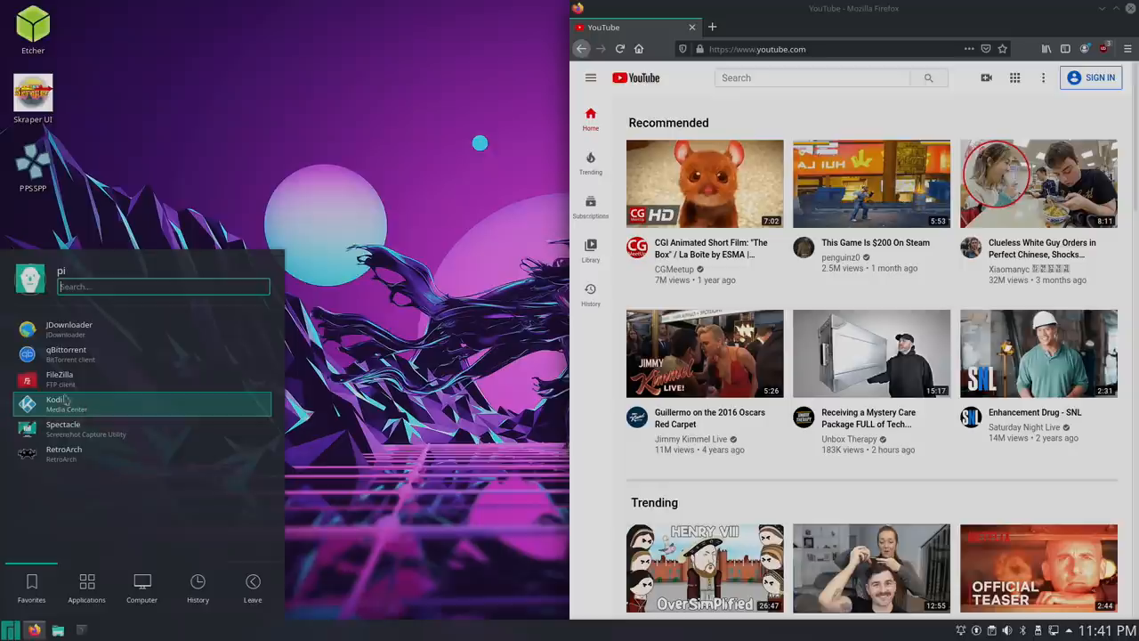
{"action": "mouse_move", "coordinate": [103, 408]}
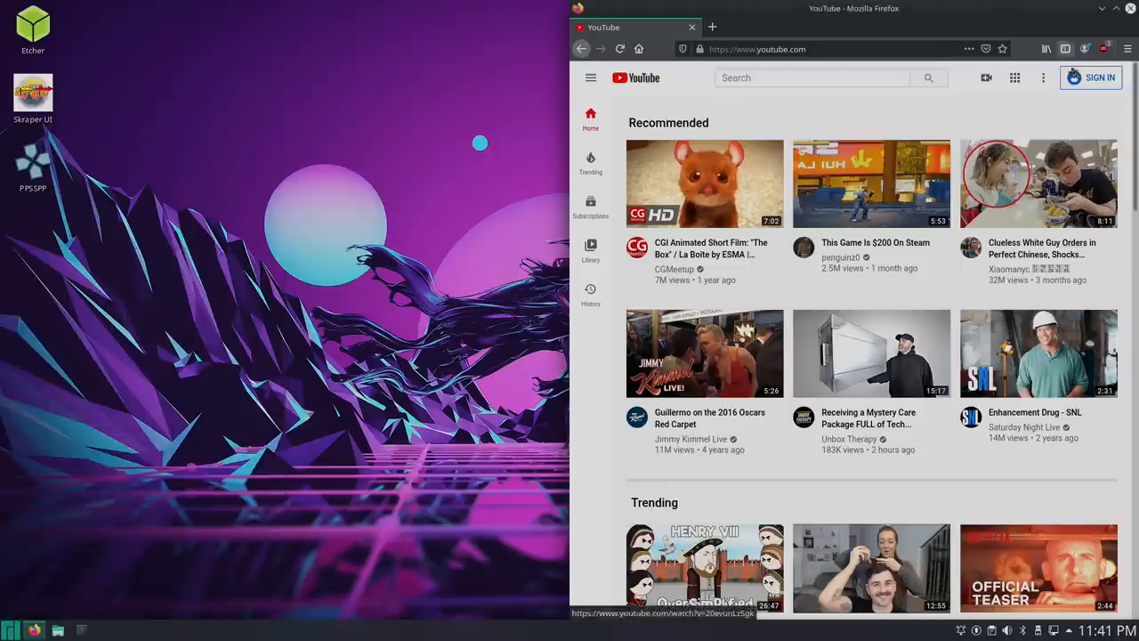
Search YouTube for 'big buck bunny' and open the 60fps 4K Blender Foundation film
{"action": "left_click", "coordinate": [811, 78]}
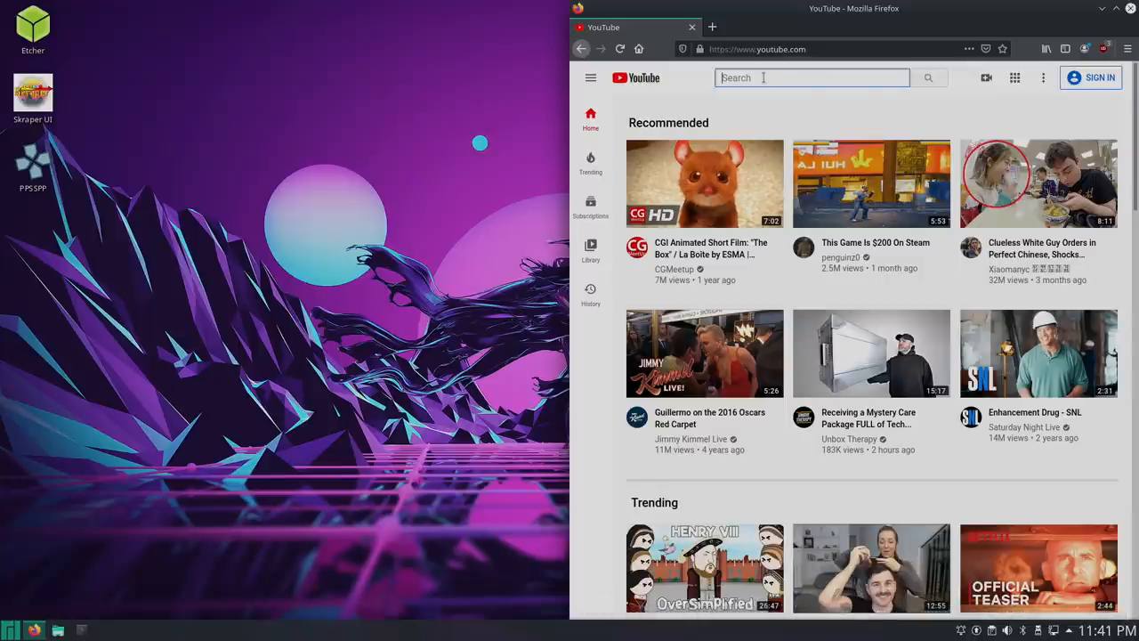
{"action": "type", "text": "big buck bunny"}
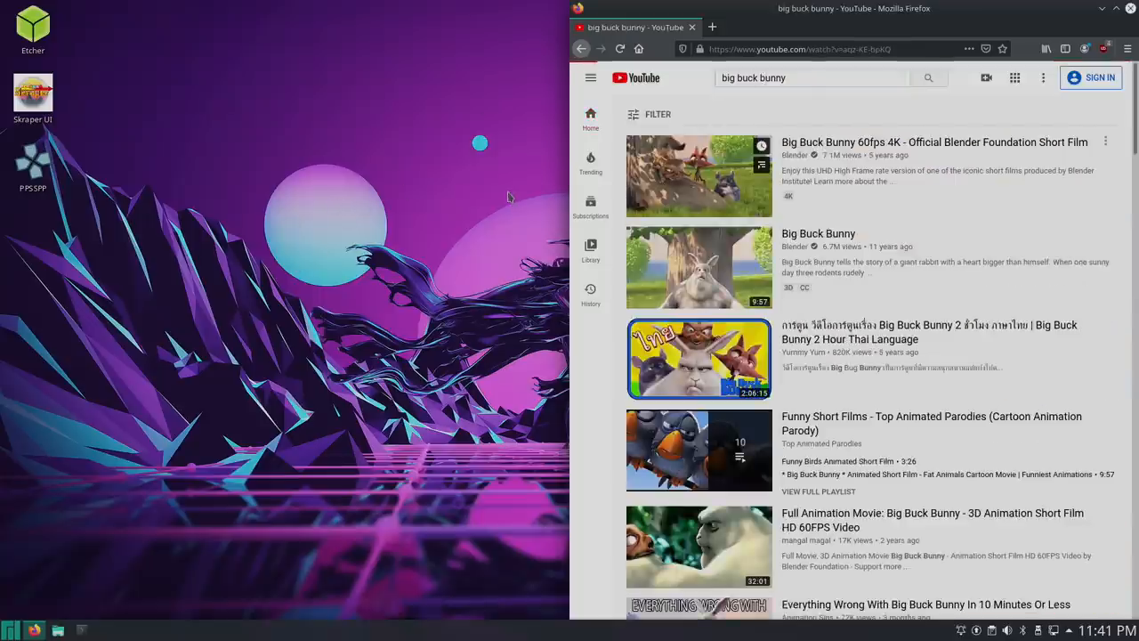
{"action": "left_click", "coordinate": [698, 177]}
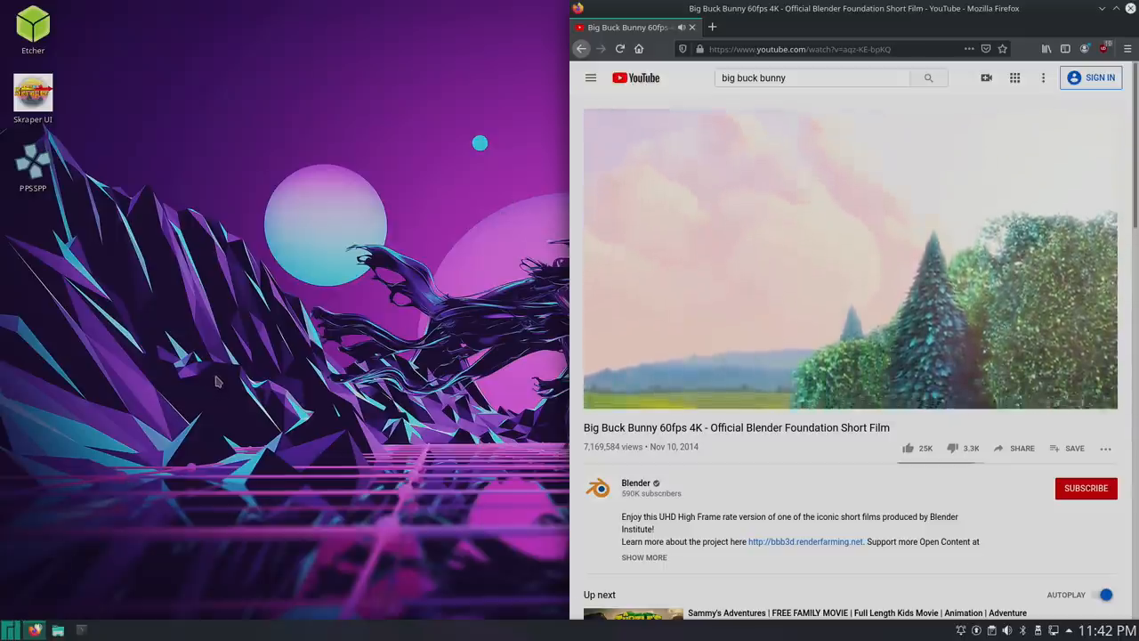
Play the video, show its Stats for nerds overlay, then close Firefox
{"action": "left_click", "coordinate": [846, 258]}
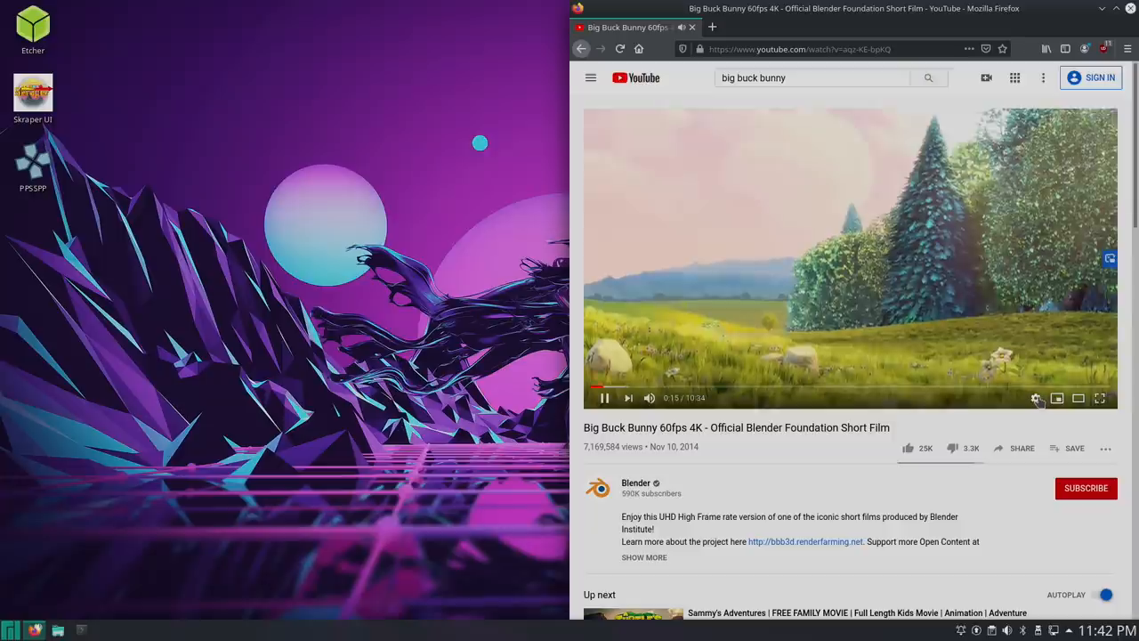
{"action": "left_click", "coordinate": [1036, 398]}
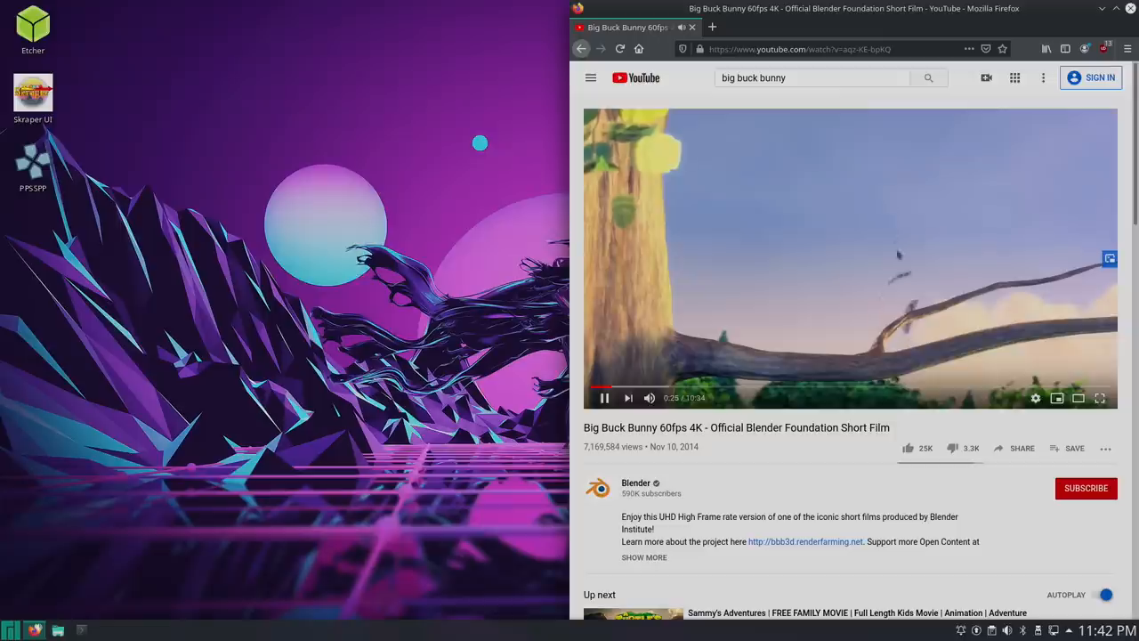
{"action": "right_click", "coordinate": [845, 267]}
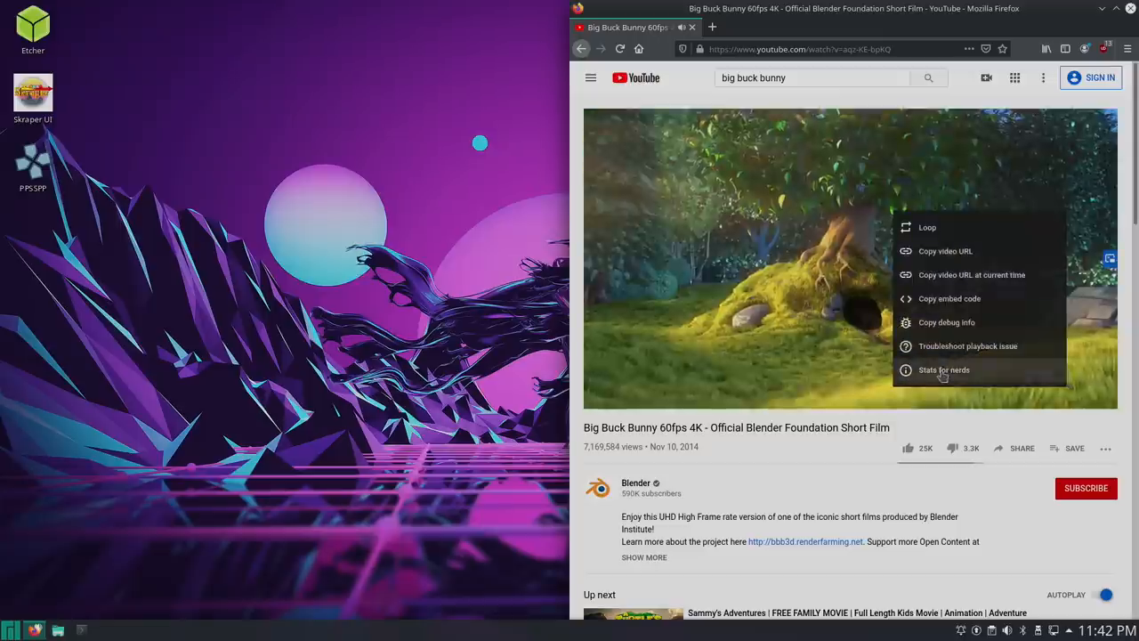
{"action": "left_click", "coordinate": [943, 368]}
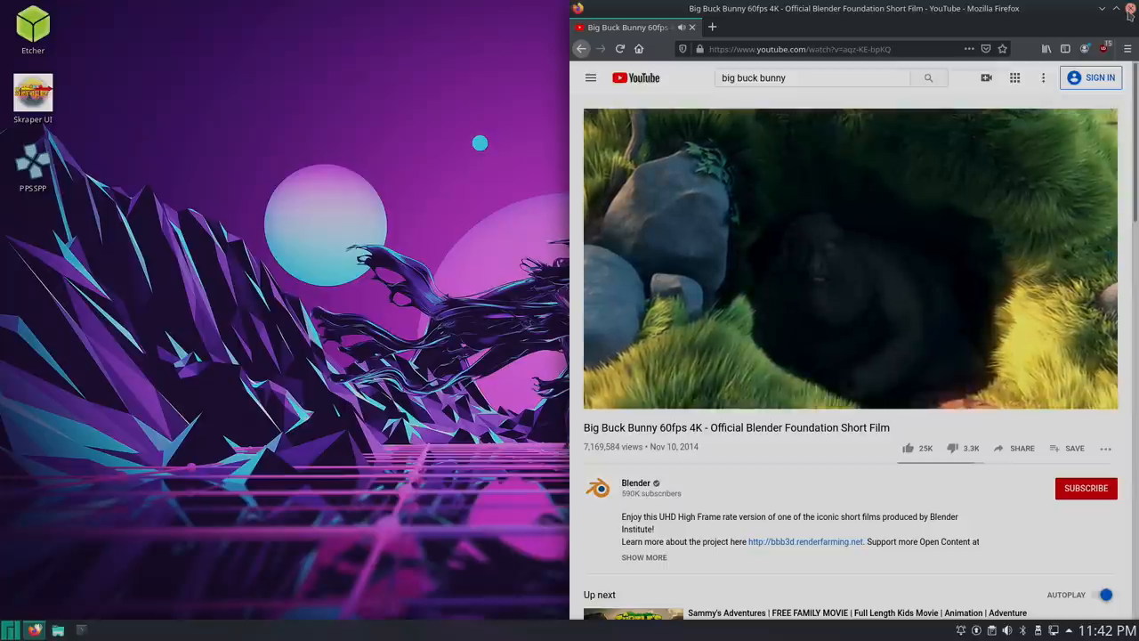
{"action": "left_click", "coordinate": [1130, 7]}
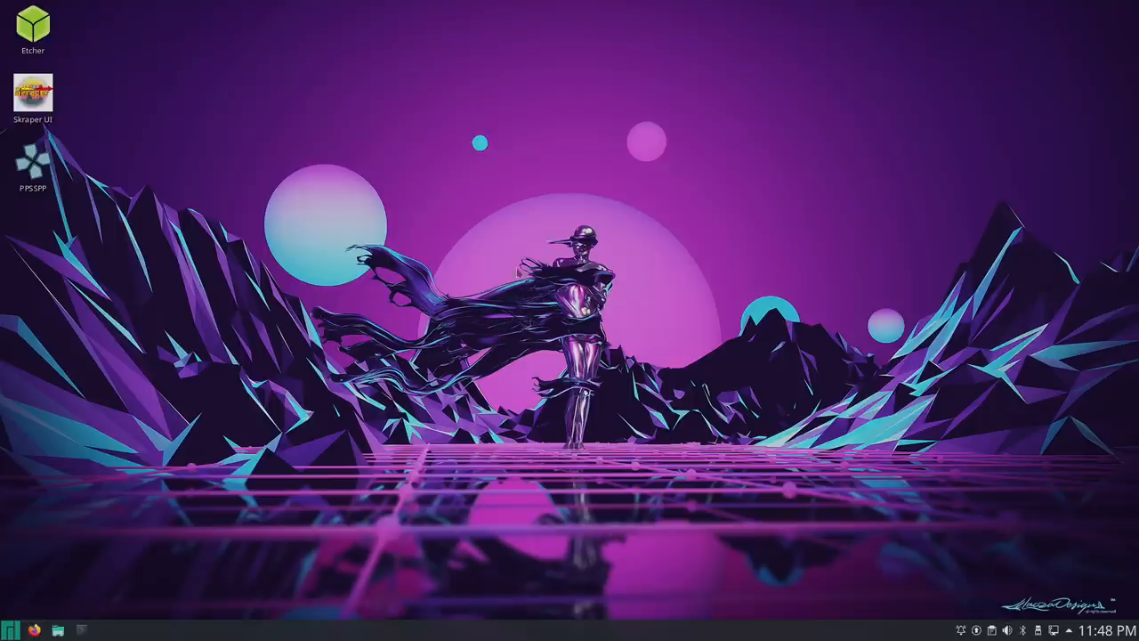
{"action": "mouse_move", "coordinate": [282, 449]}
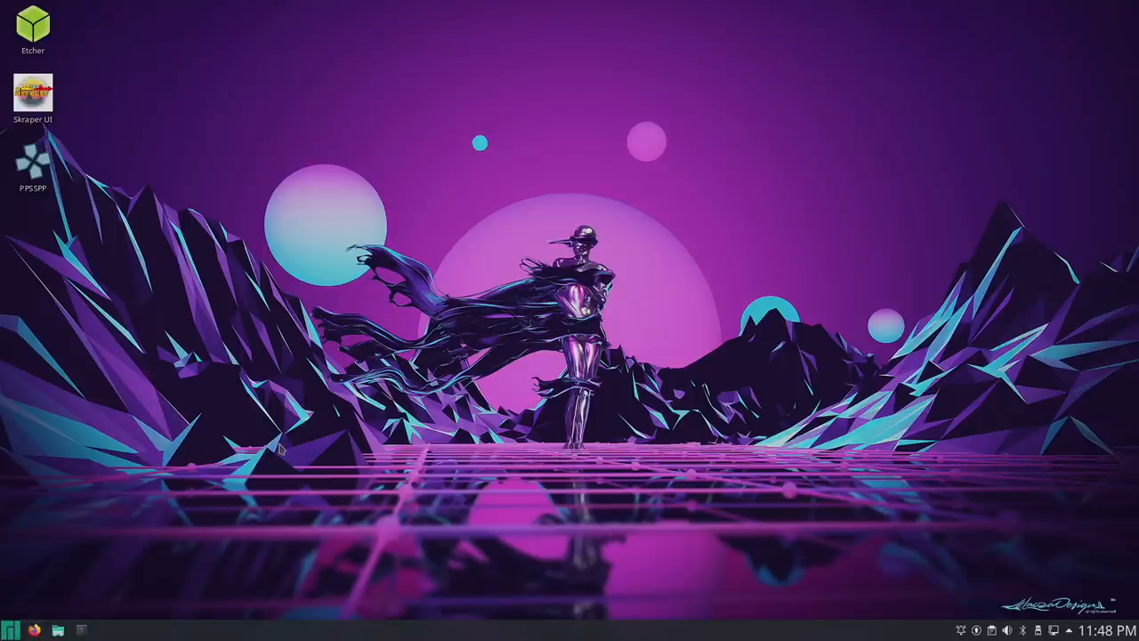
{"action": "mouse_move", "coordinate": [75, 153]}
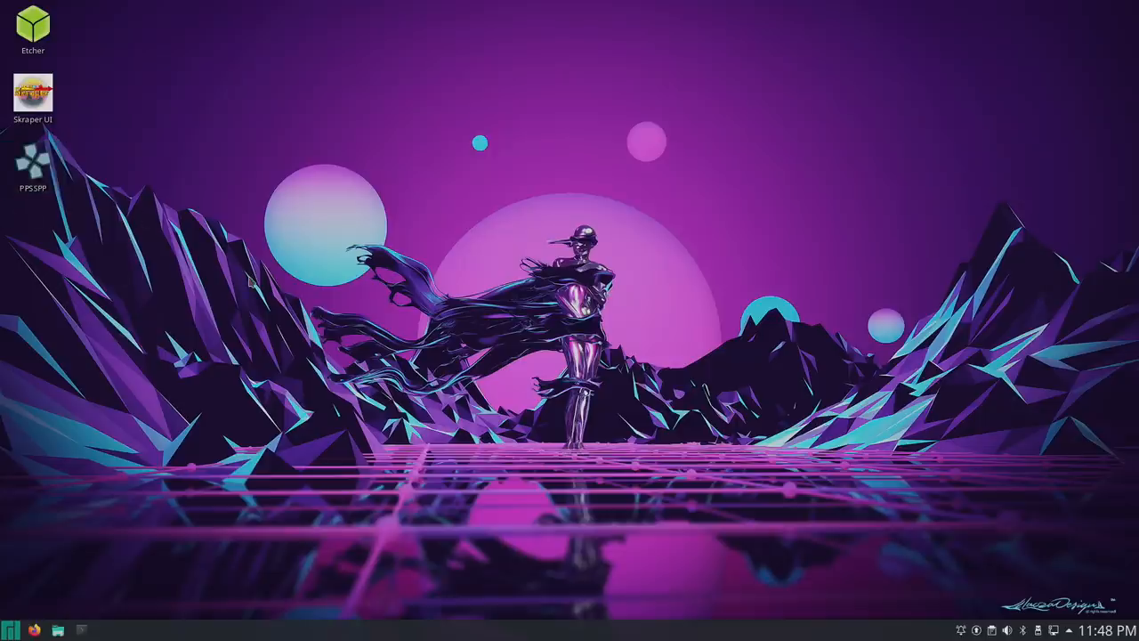
{"action": "mouse_move", "coordinate": [249, 281]}
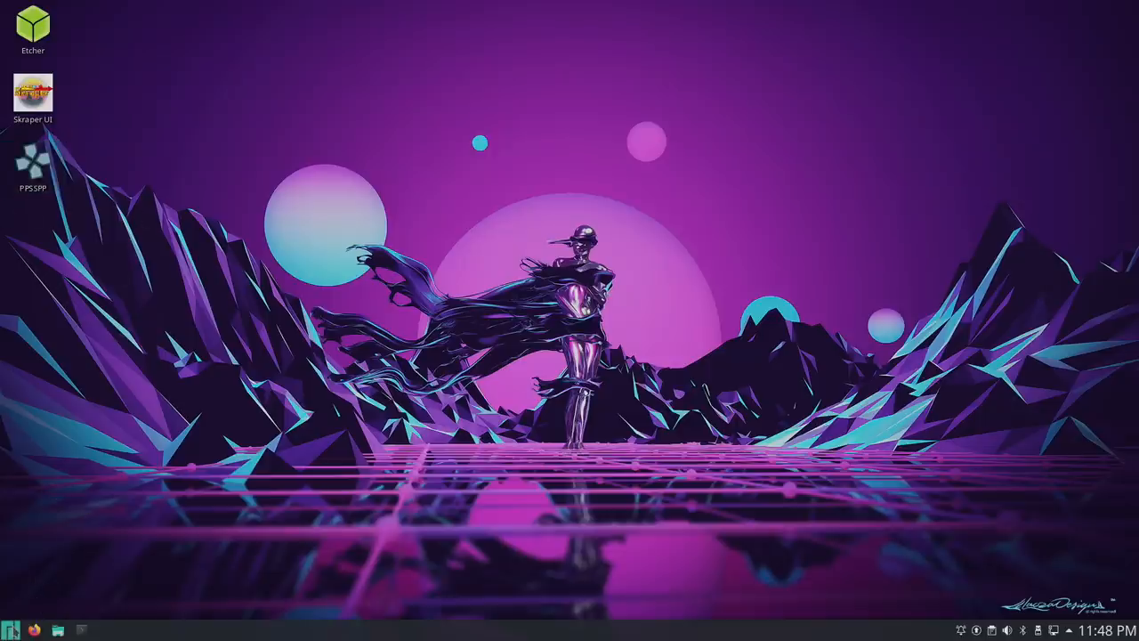
Start Dolphin Emulator from Applications > Games and drag its window toward screen centre
{"action": "left_click", "coordinate": [11, 630]}
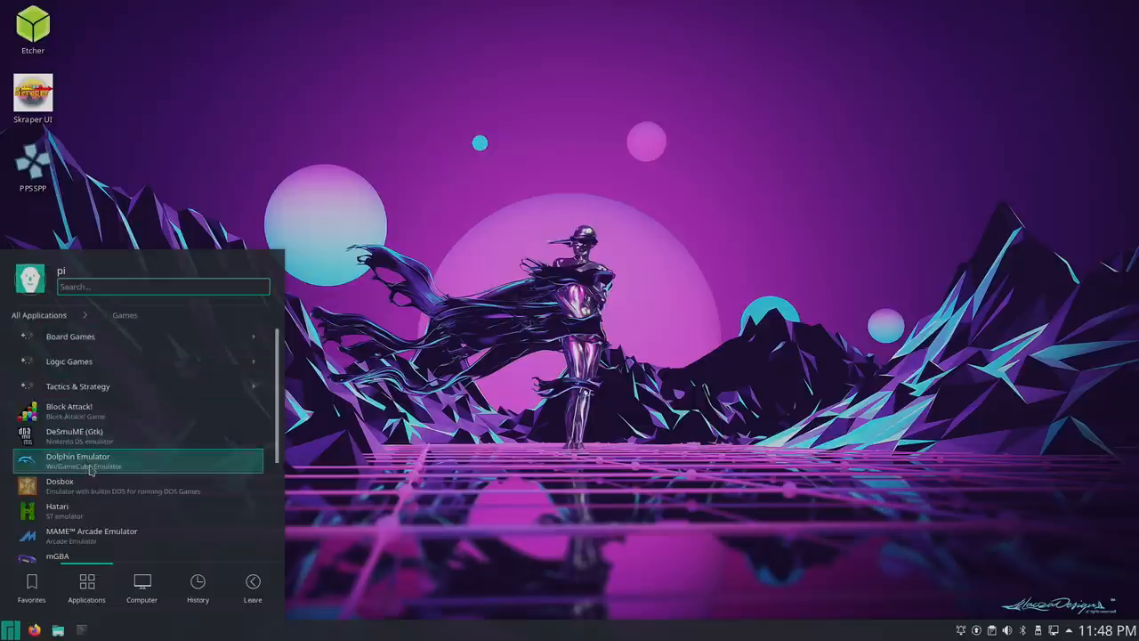
{"action": "left_click", "coordinate": [89, 459]}
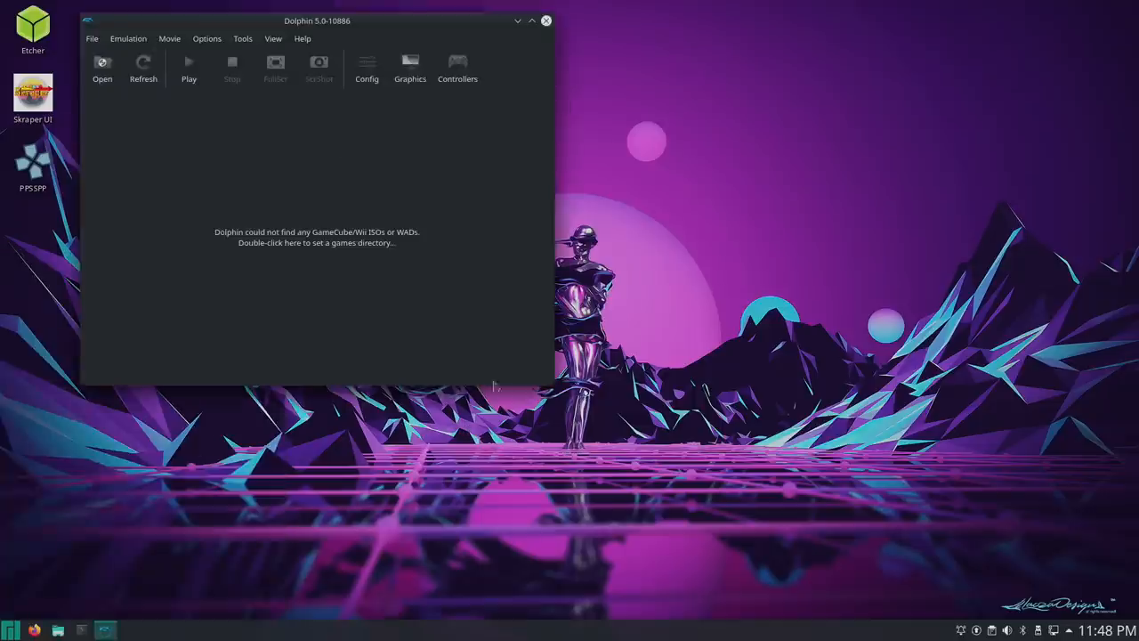
{"action": "left_click_drag", "start_coordinate": [317, 22], "coordinate": [719, 86]}
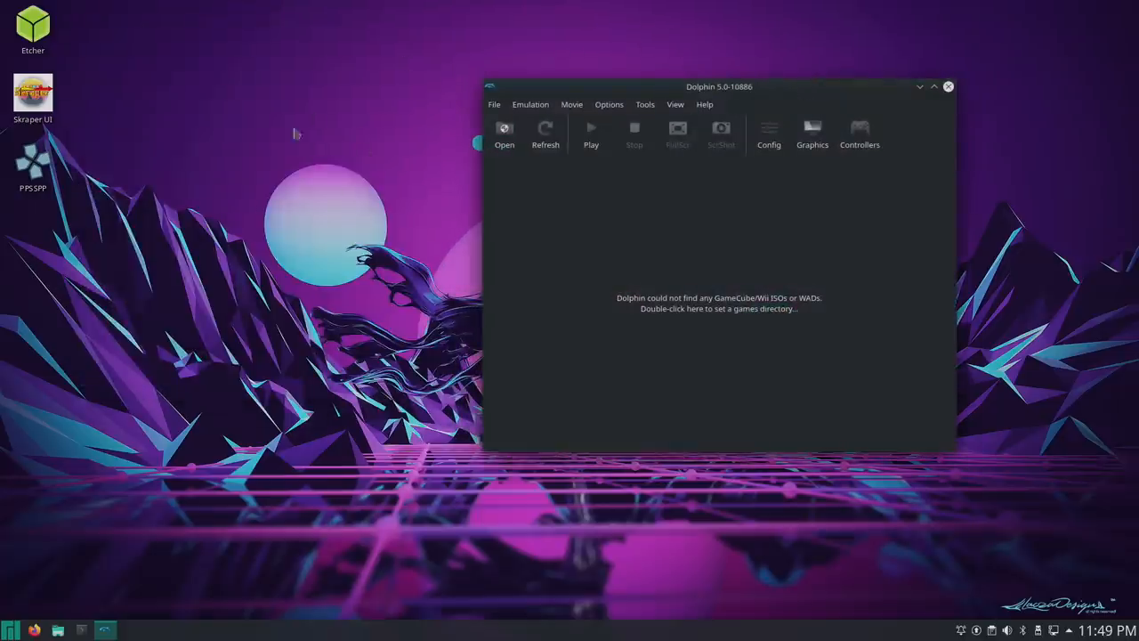
{"action": "mouse_move", "coordinate": [325, 234]}
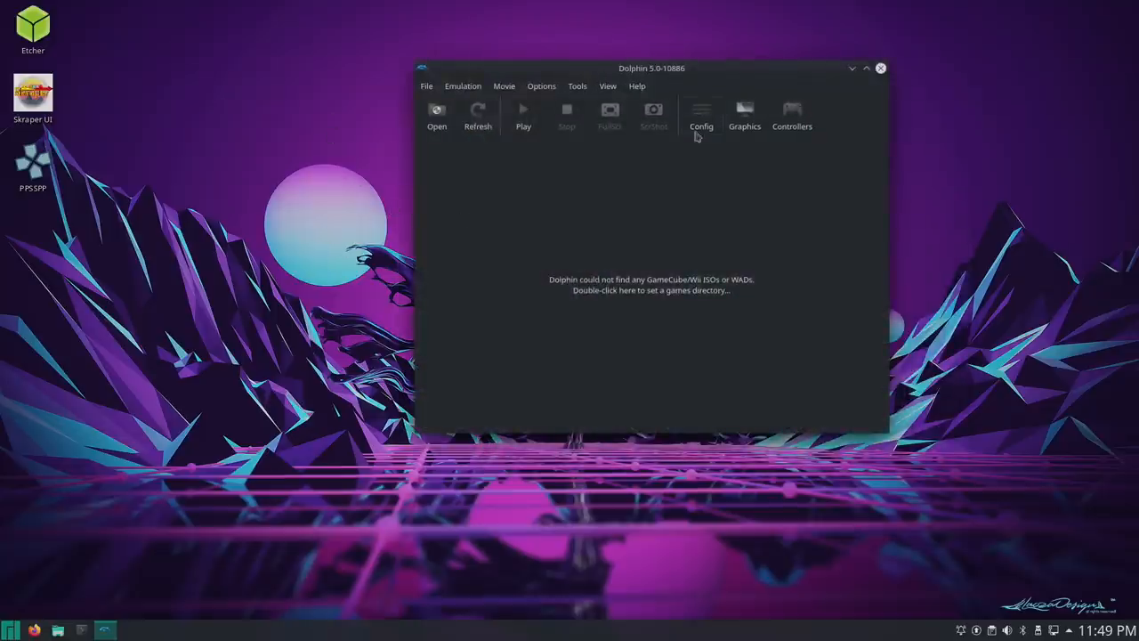
{"action": "left_click", "coordinate": [10, 630]}
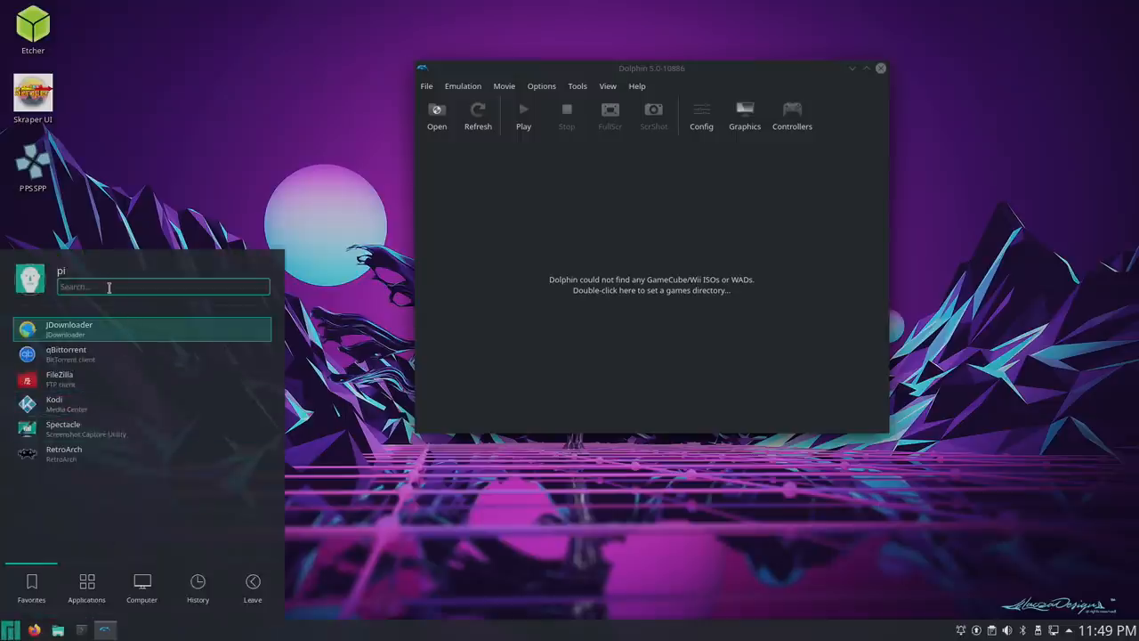
Find Display Configuration via 'display', switch resolution to 1280x720 and dismiss the window
{"action": "type", "text": "display"}
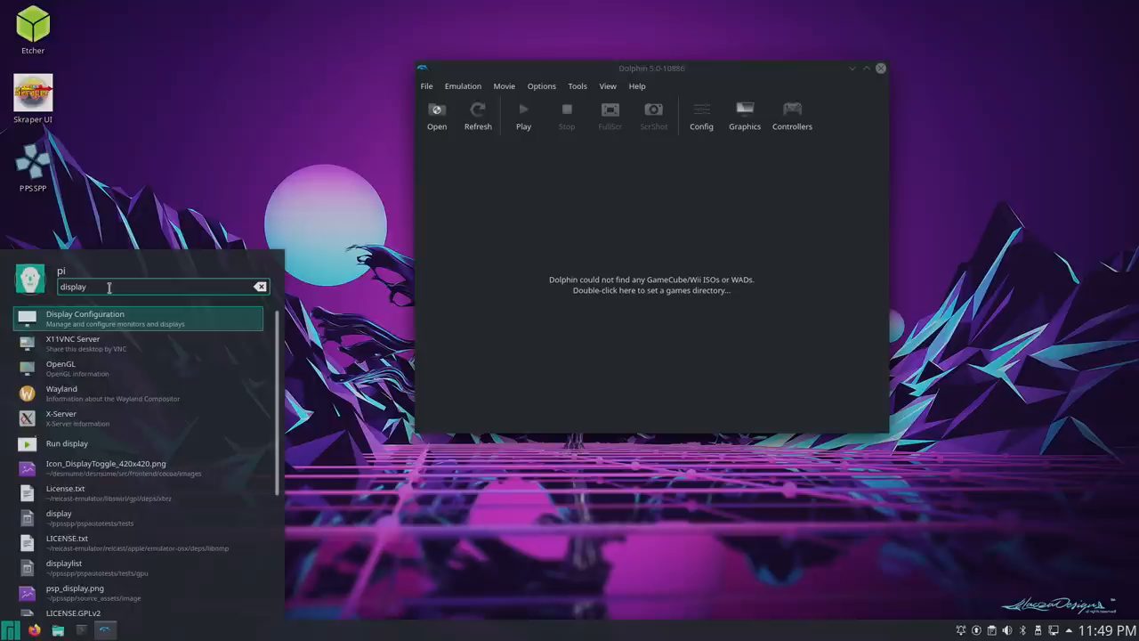
{"action": "left_click", "coordinate": [86, 316]}
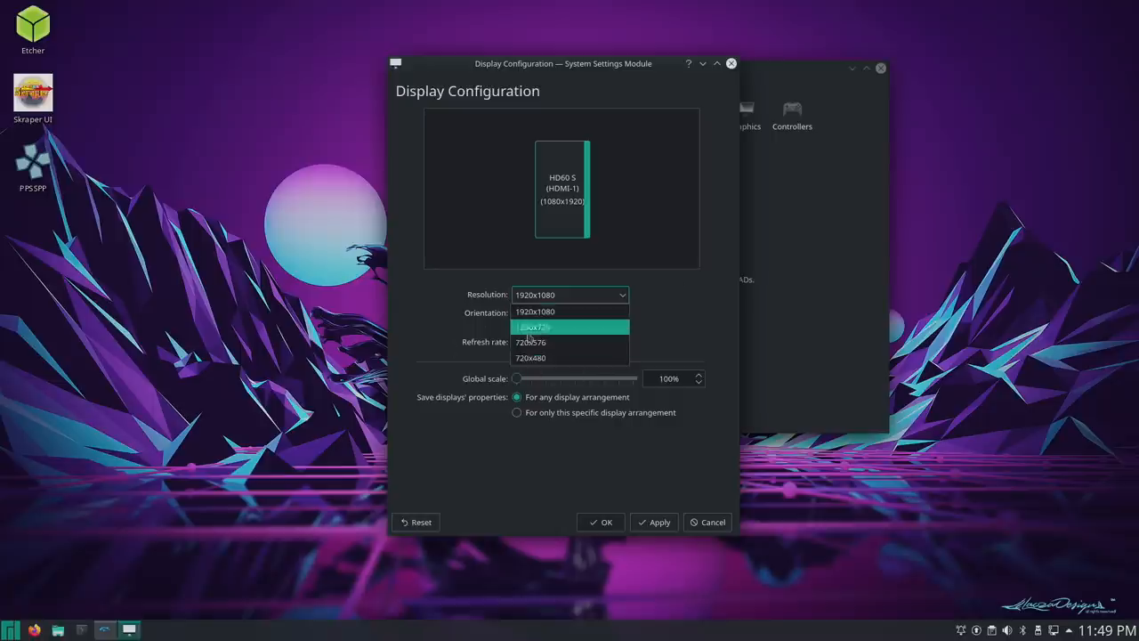
{"action": "left_click", "coordinate": [530, 327]}
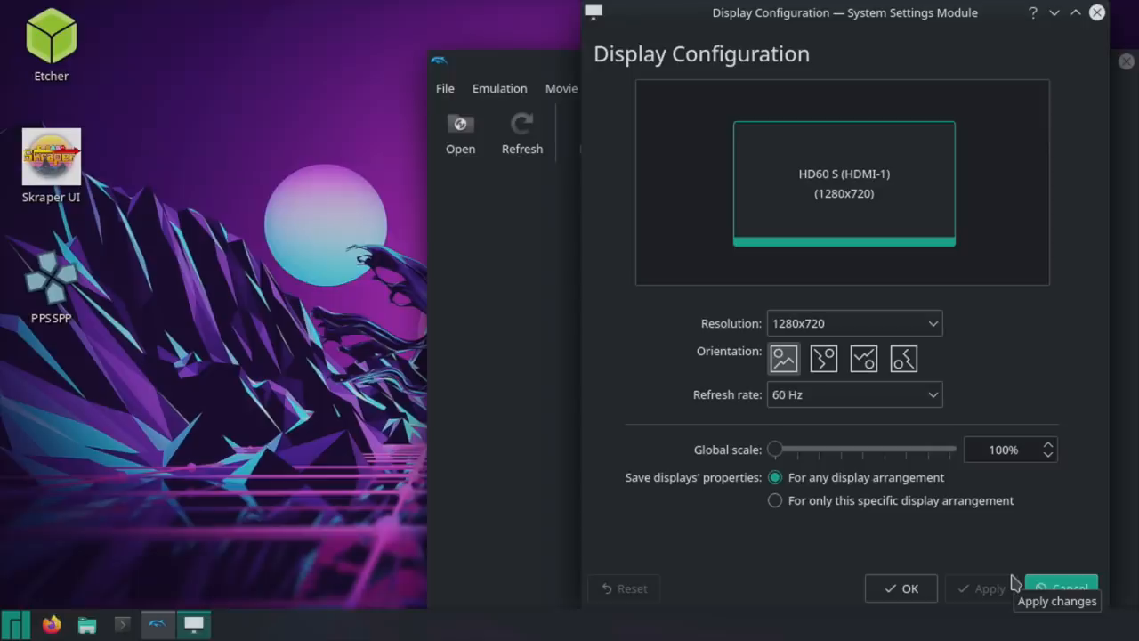
{"action": "mouse_move", "coordinate": [395, 265]}
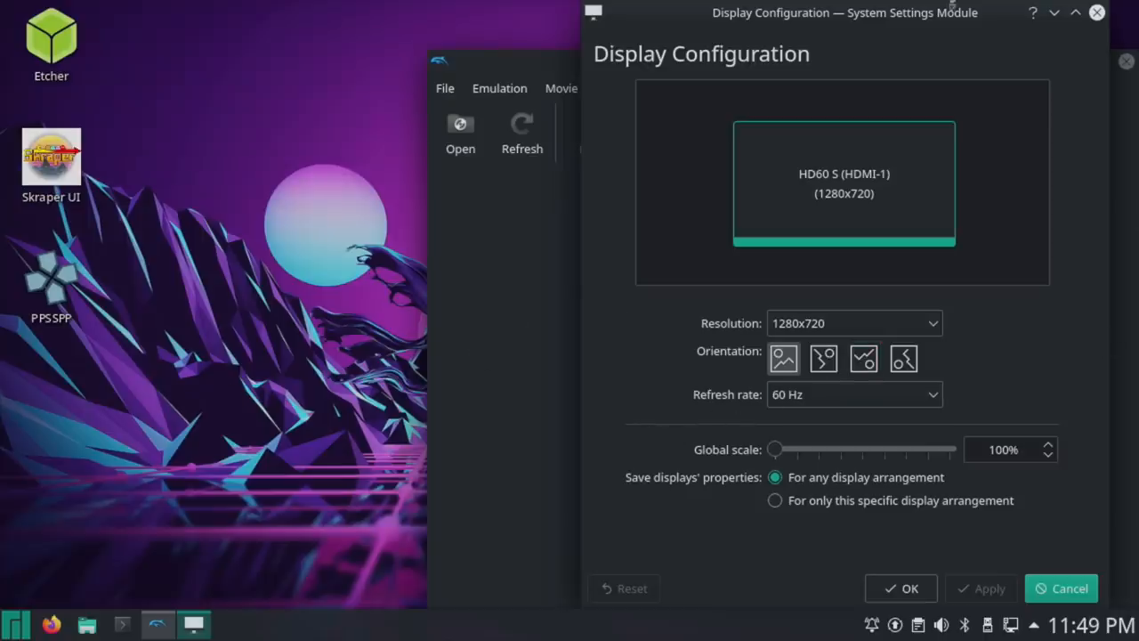
{"action": "left_click", "coordinate": [1096, 12]}
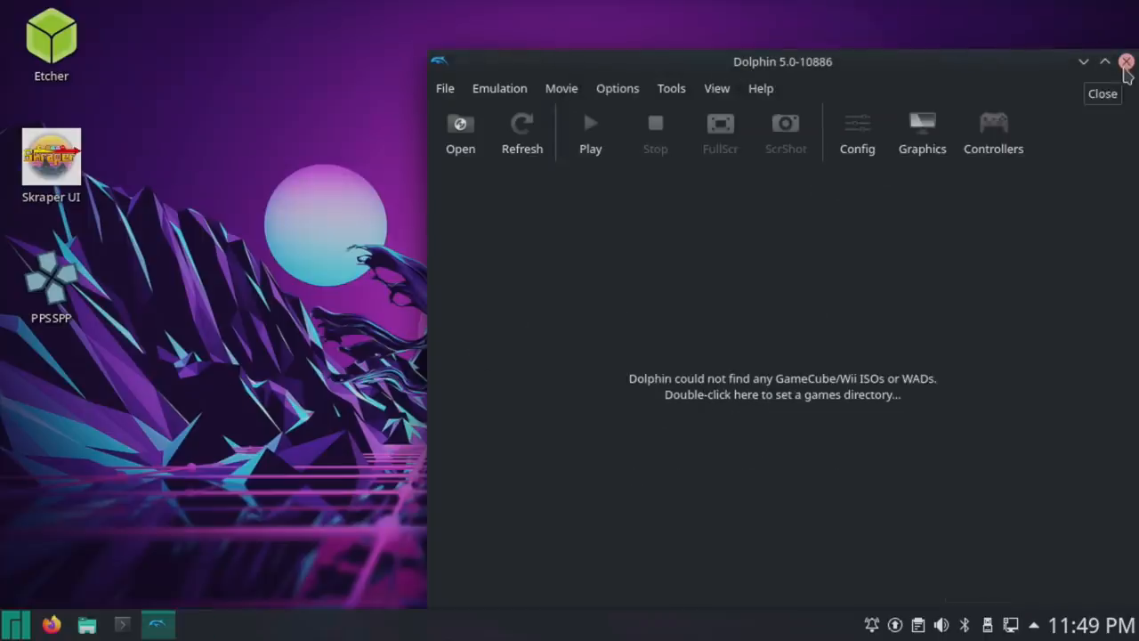
Close Dolphin, launch PPSSPP from its desktop icon and start a game from the PSP library
{"action": "left_click", "coordinate": [1128, 60]}
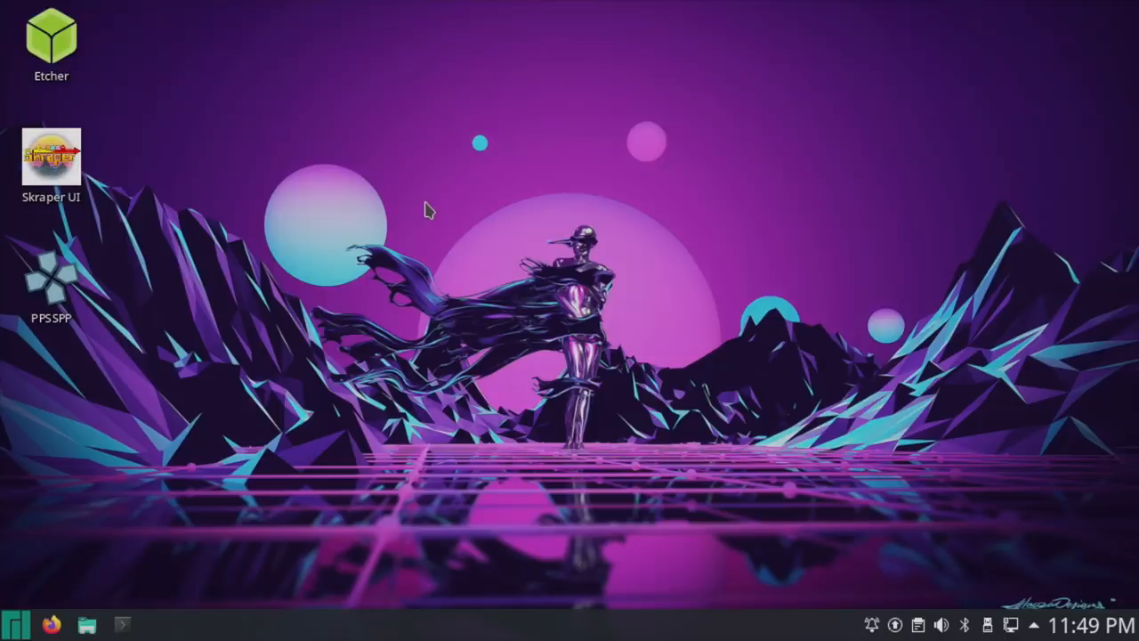
{"action": "mouse_move", "coordinate": [150, 336]}
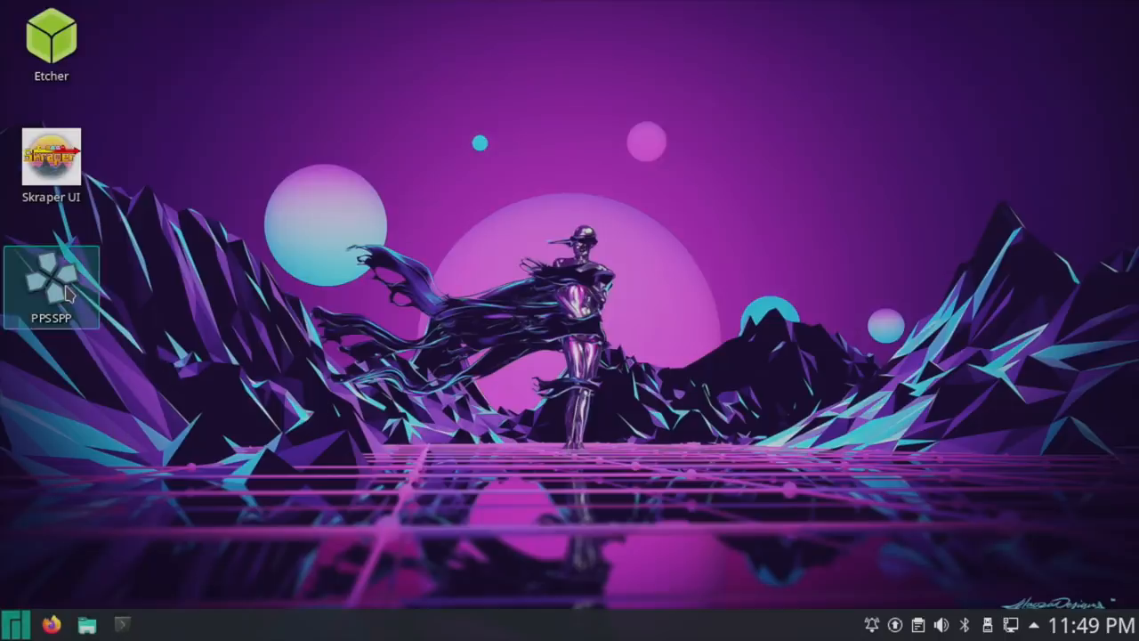
{"action": "left_click", "coordinate": [50, 285]}
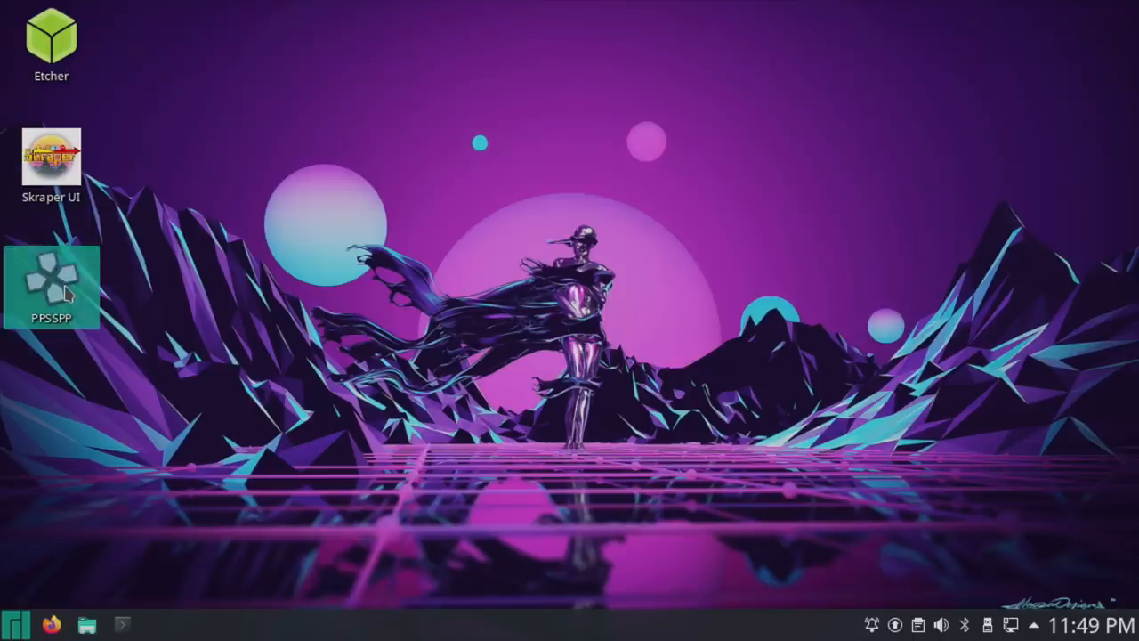
{"action": "double_click", "coordinate": [50, 286]}
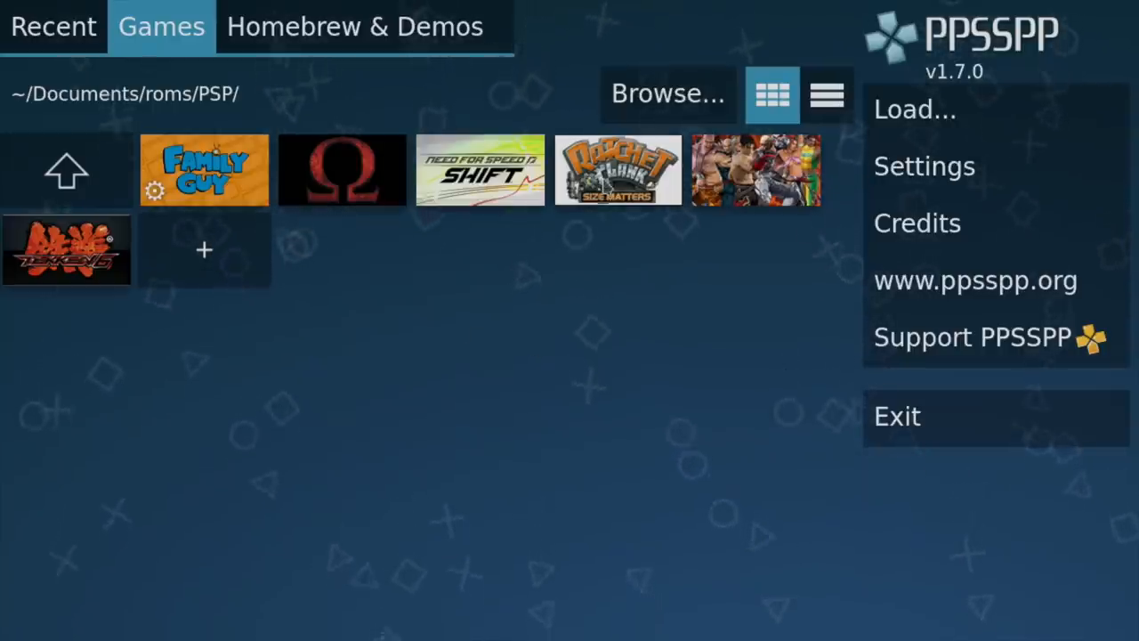
{"action": "left_click", "coordinate": [203, 171]}
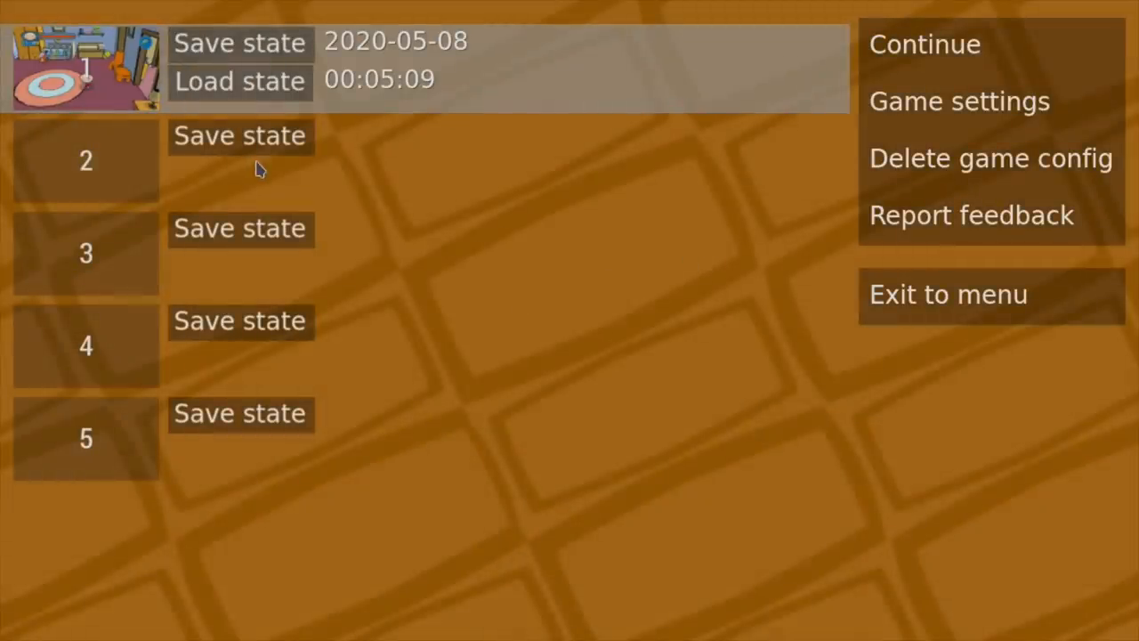
{"action": "left_click", "coordinate": [924, 42]}
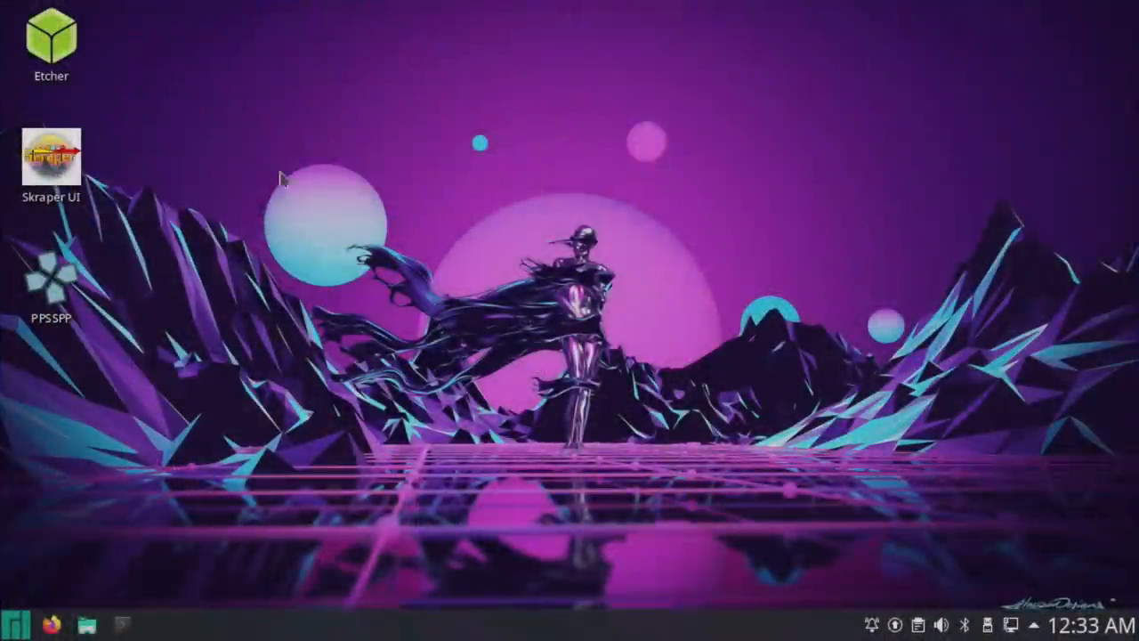
{"action": "mouse_move", "coordinate": [196, 500]}
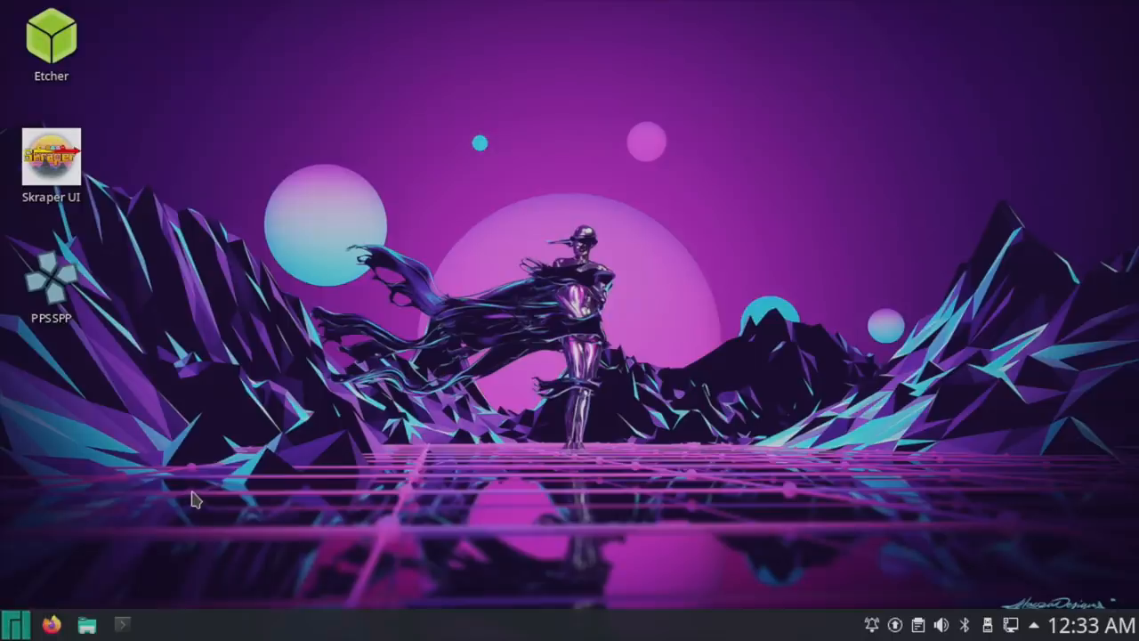
Launch RetroArch from the launcher and scroll through its Load Core list of emulator cores
{"action": "left_click", "coordinate": [16, 623]}
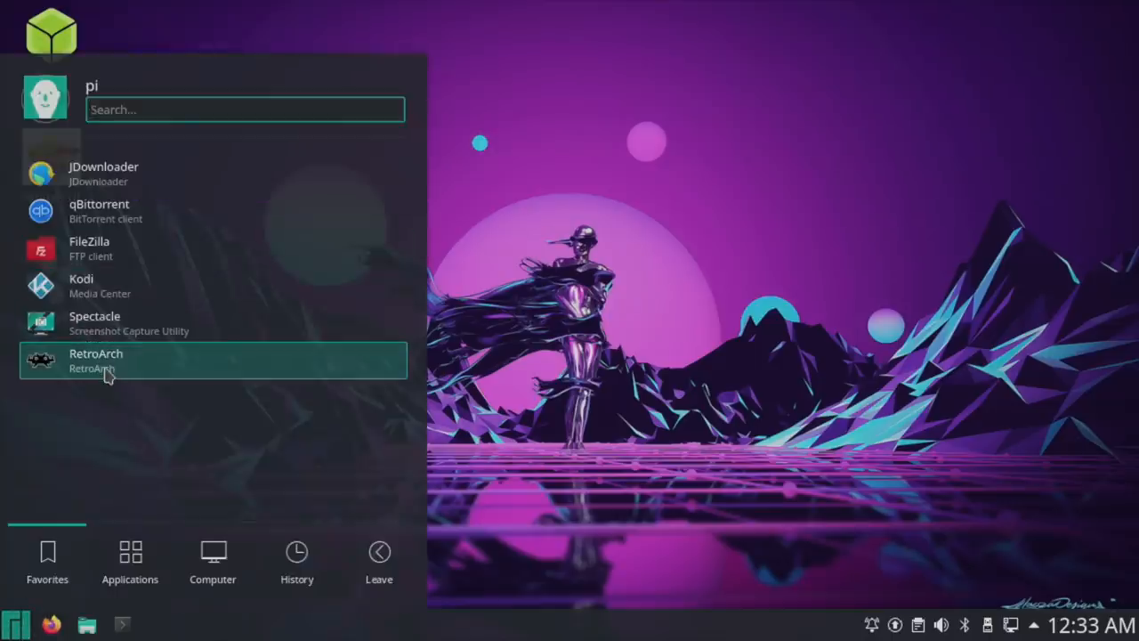
{"action": "left_click", "coordinate": [96, 360]}
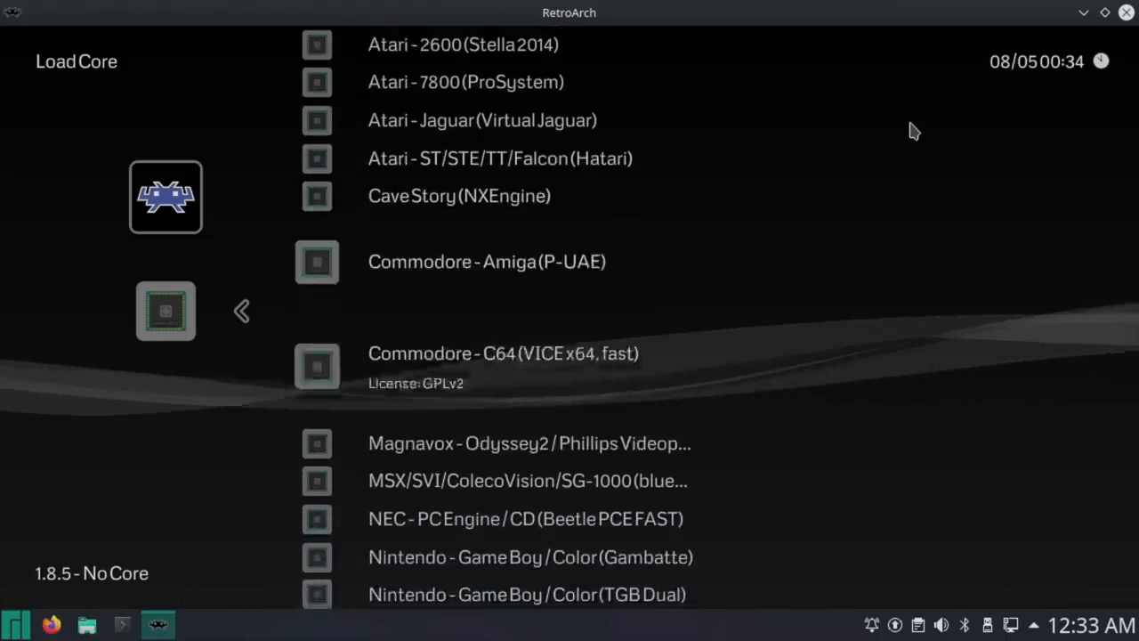
{"action": "scroll", "scroll_direction": "down", "scroll_amount": 3}
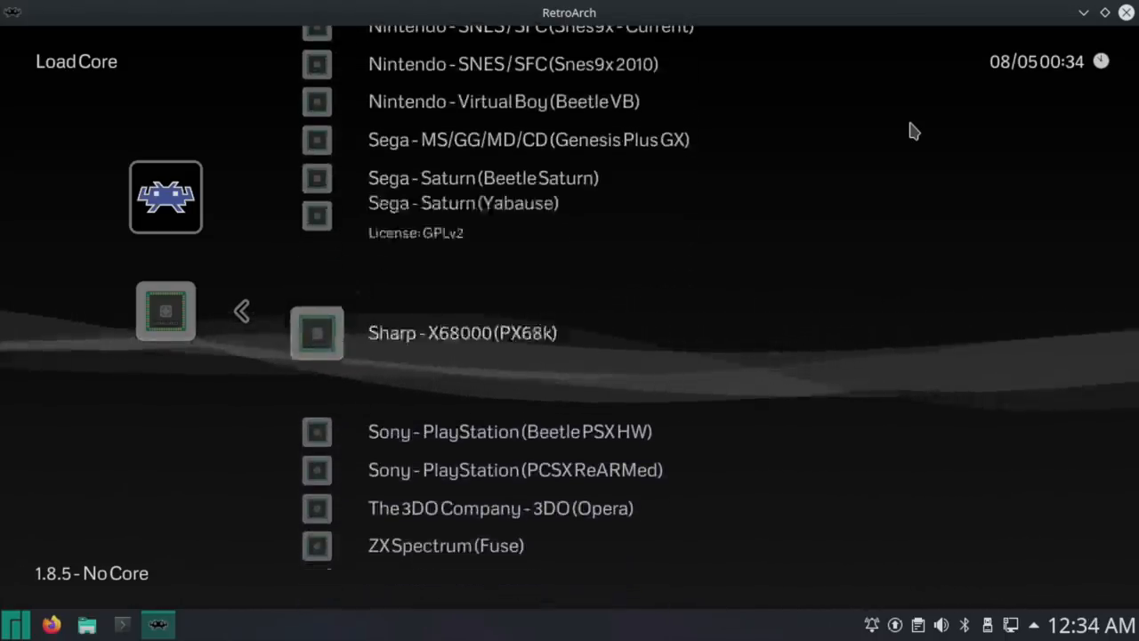
{"action": "scroll", "scroll_direction": "down", "scroll_amount": 3}
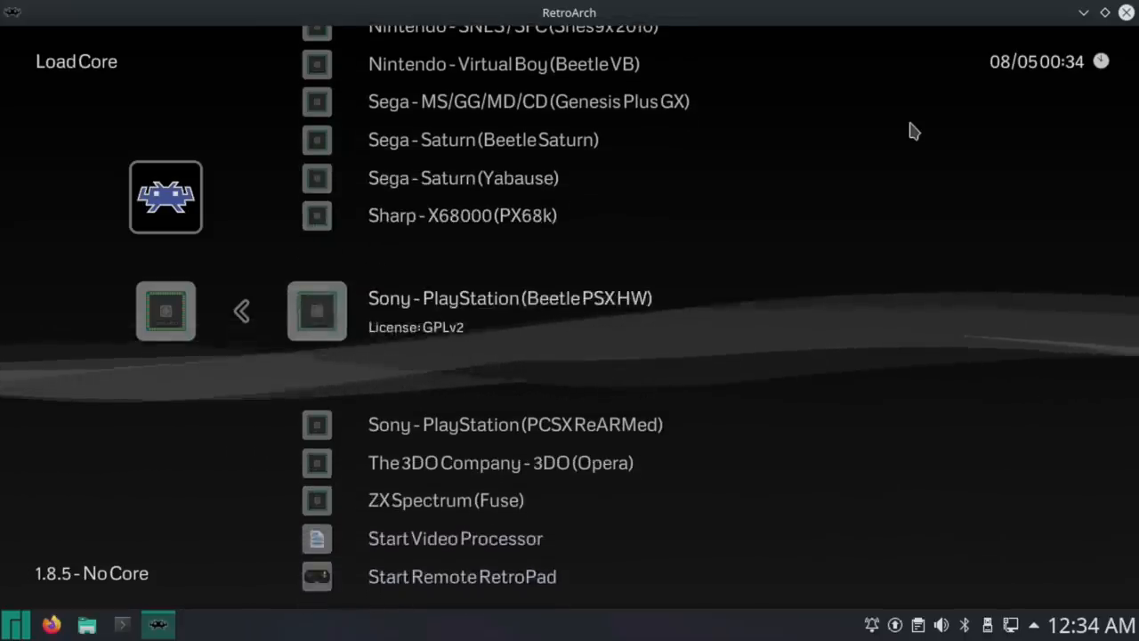
{"action": "scroll", "scroll_direction": "down", "scroll_amount": 3}
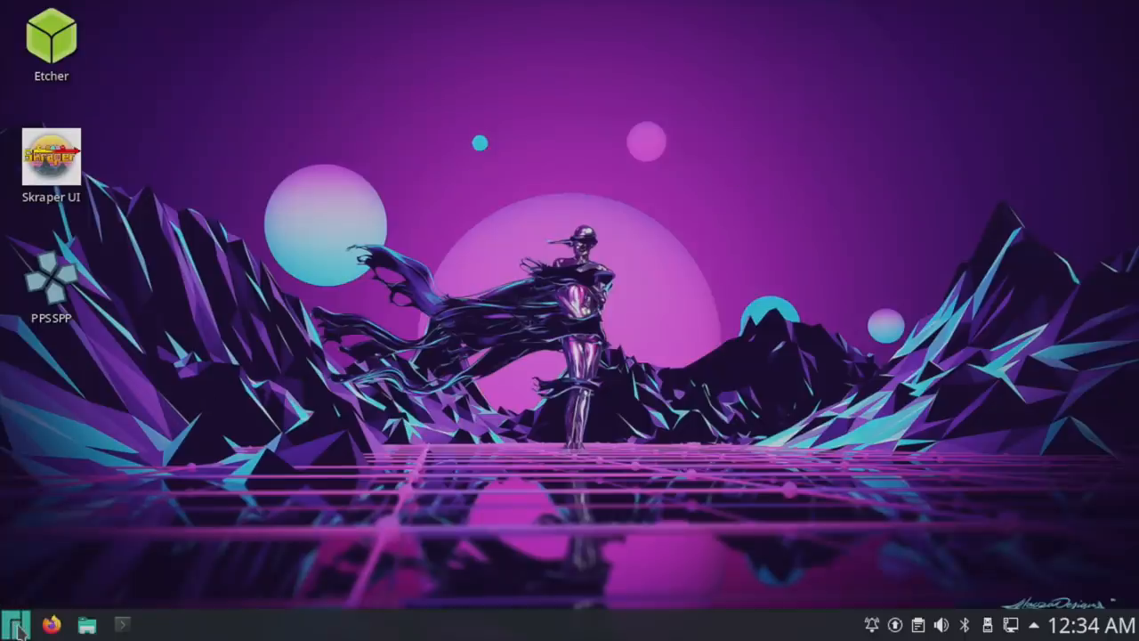
Launch Dolphin from the taskbar and view the Enhancements section of its graphics configuration
{"action": "left_click", "coordinate": [157, 623]}
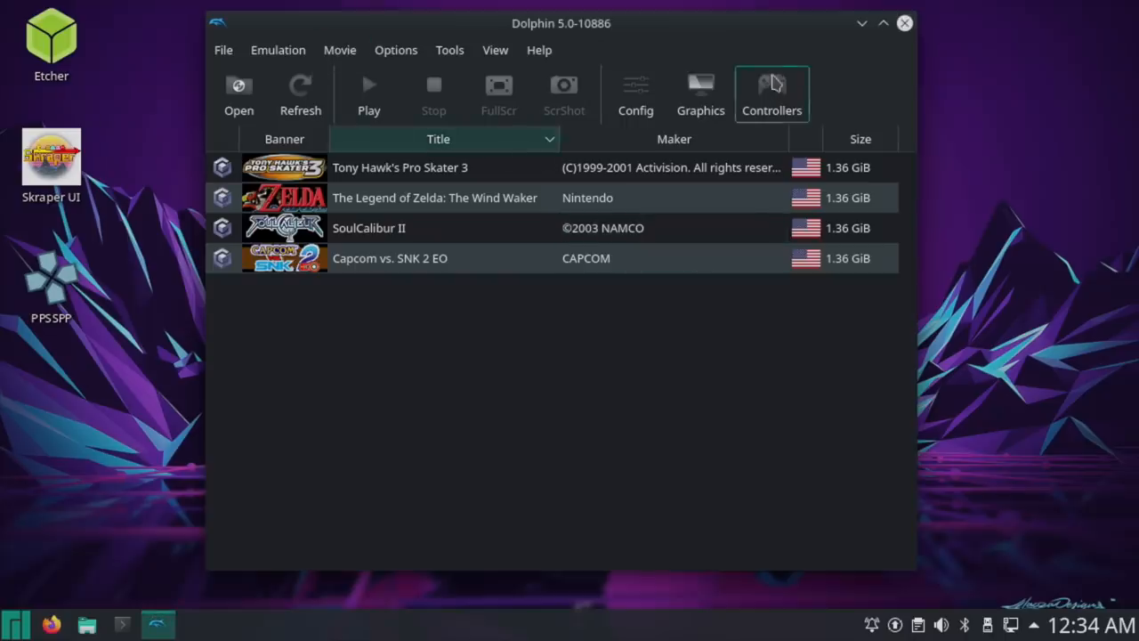
{"action": "left_click", "coordinate": [701, 96]}
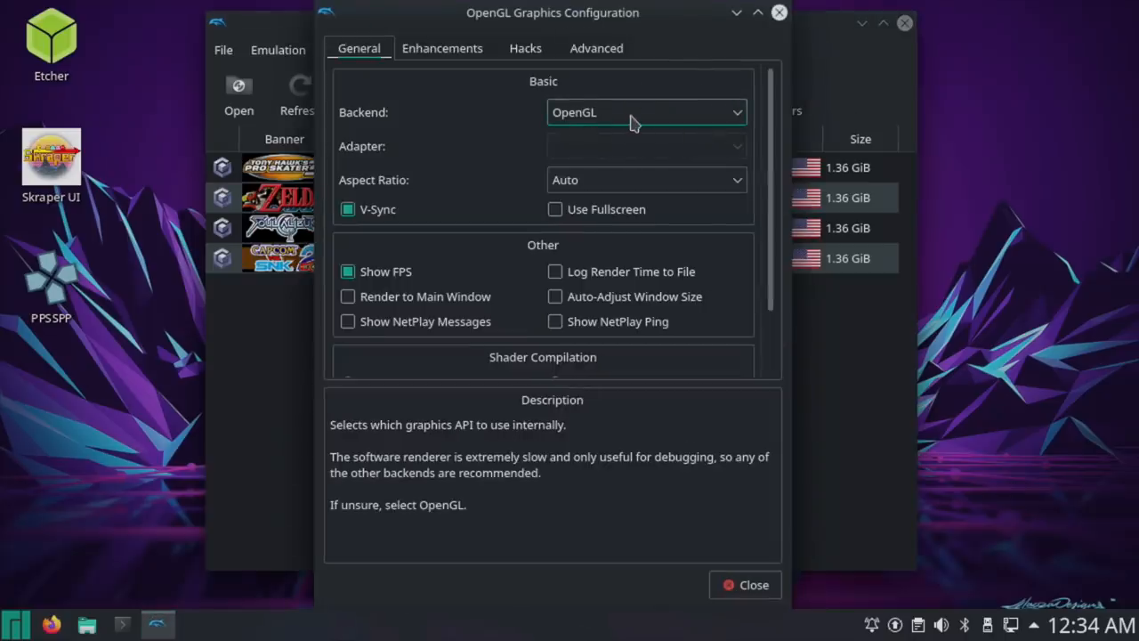
{"action": "mouse_move", "coordinate": [384, 270]}
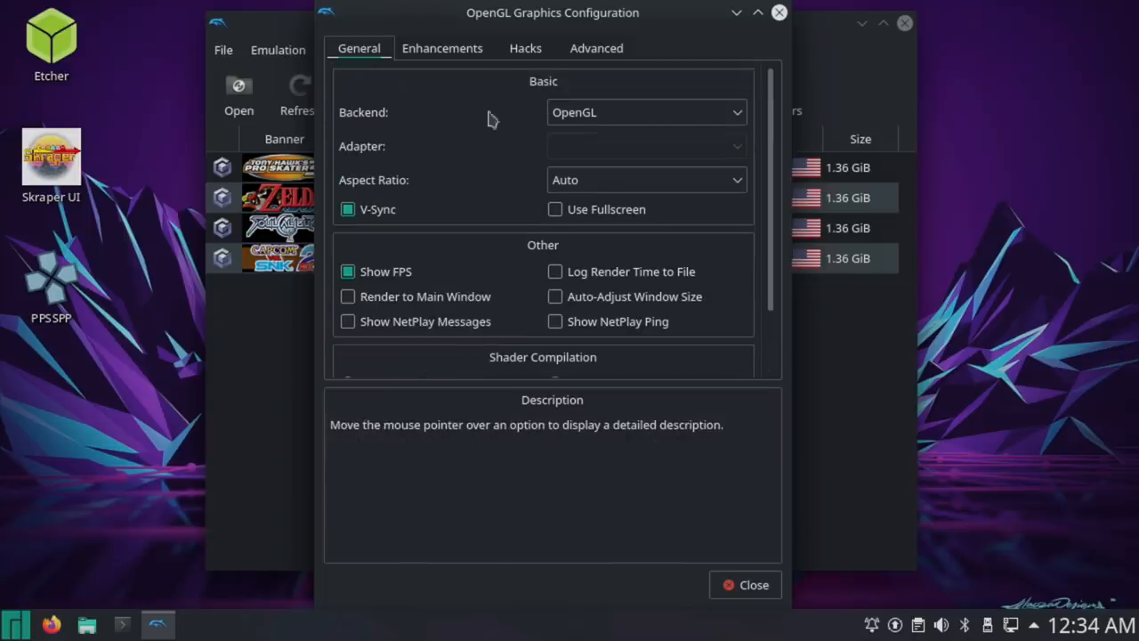
{"action": "left_click", "coordinate": [441, 48]}
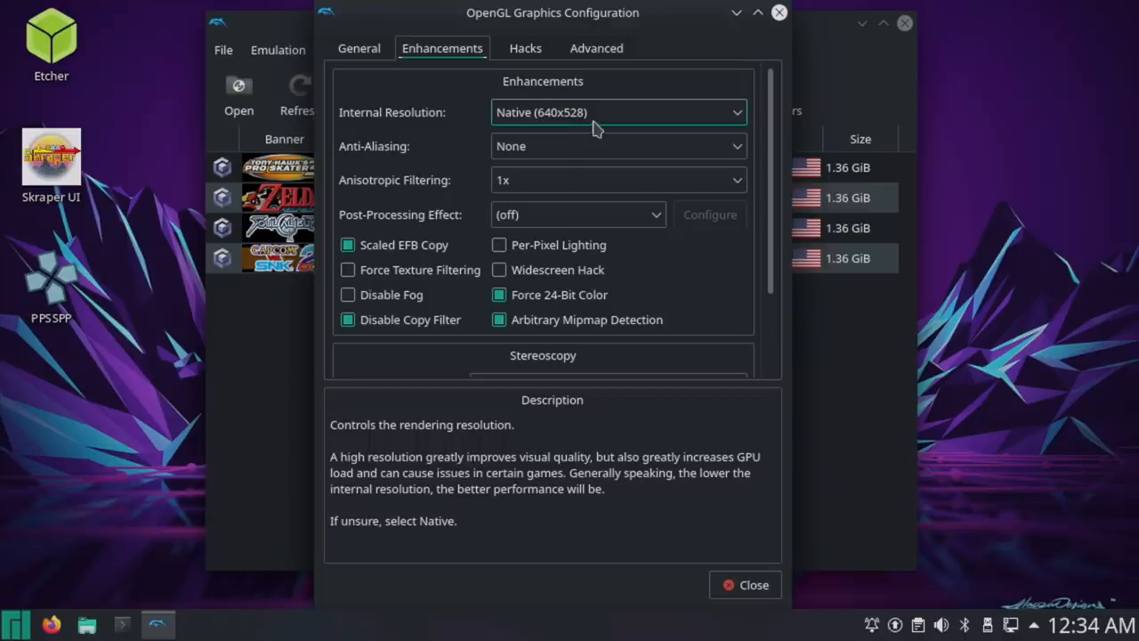
{"action": "mouse_move", "coordinate": [940, 359]}
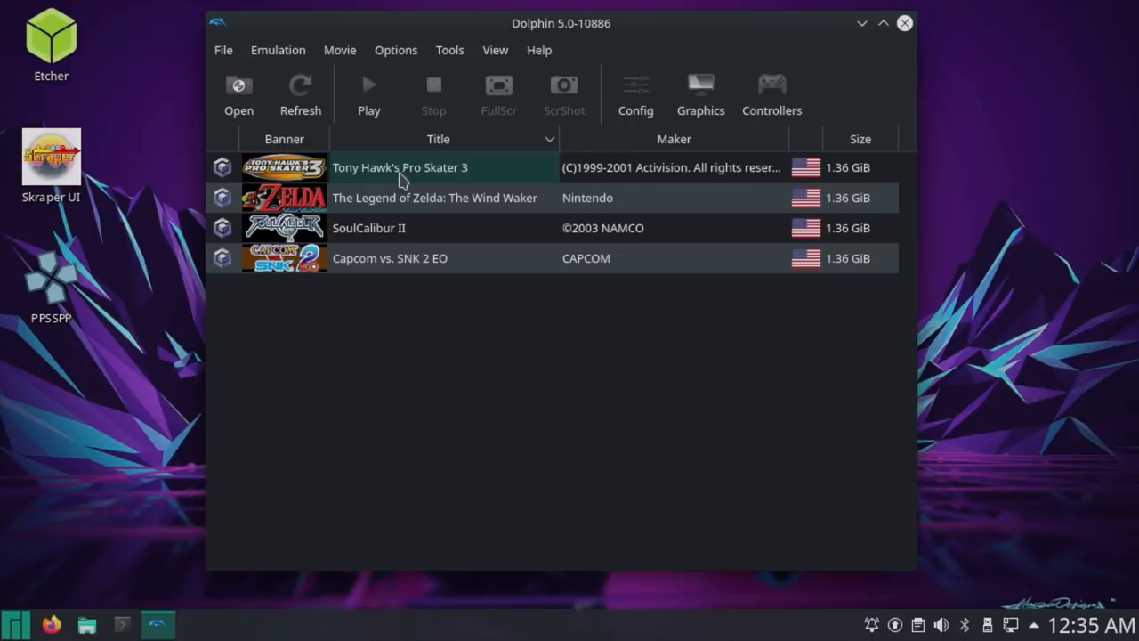
{"action": "mouse_move", "coordinate": [427, 169]}
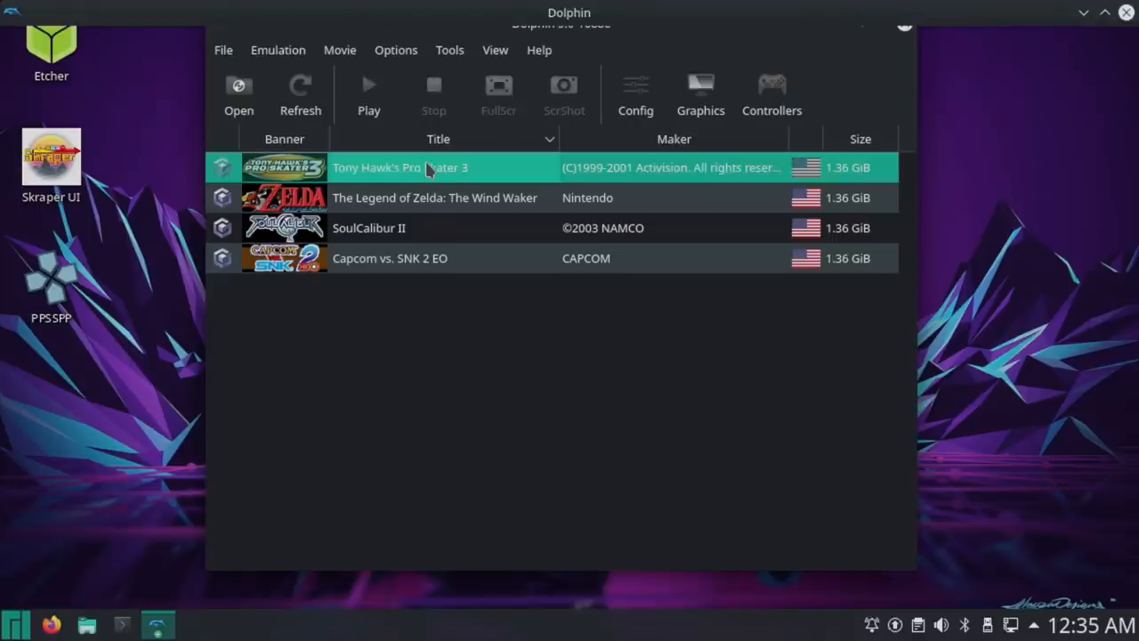
{"action": "double_click", "coordinate": [399, 167]}
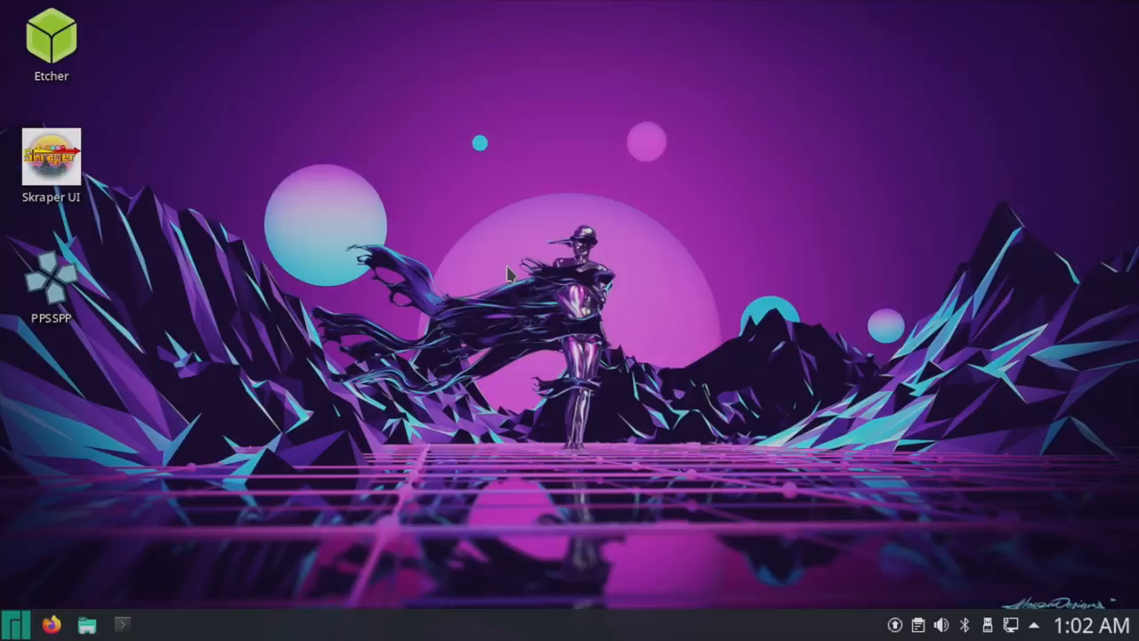
{"action": "mouse_move", "coordinate": [644, 239]}
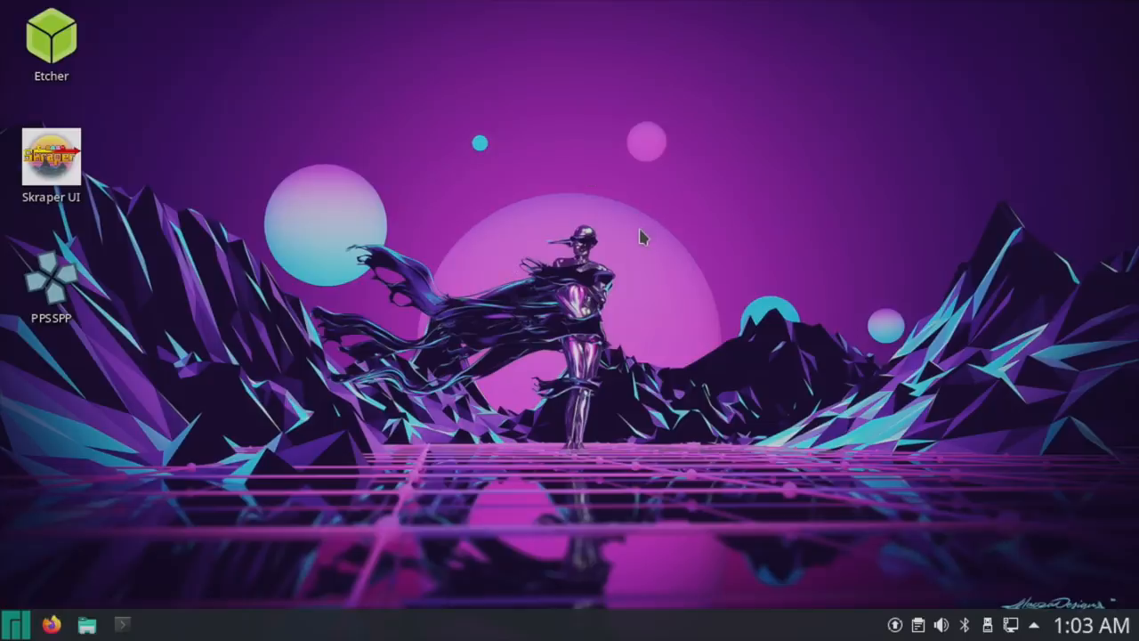
Browse the launcher's Applications list and enter the Games category
{"action": "left_click", "coordinate": [15, 622]}
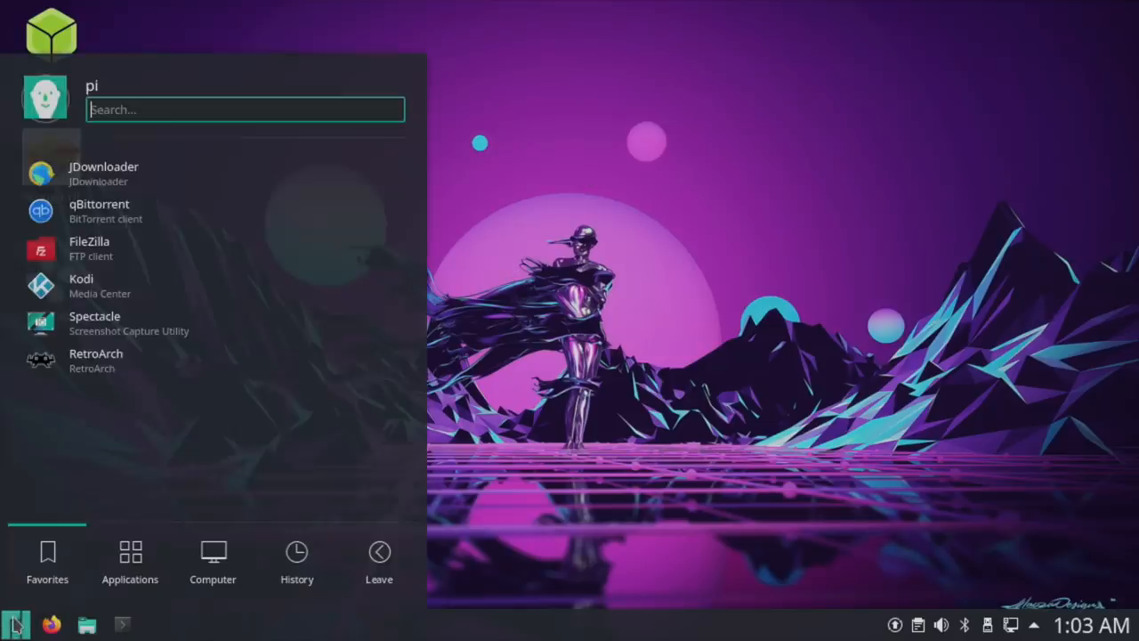
{"action": "left_click", "coordinate": [130, 561]}
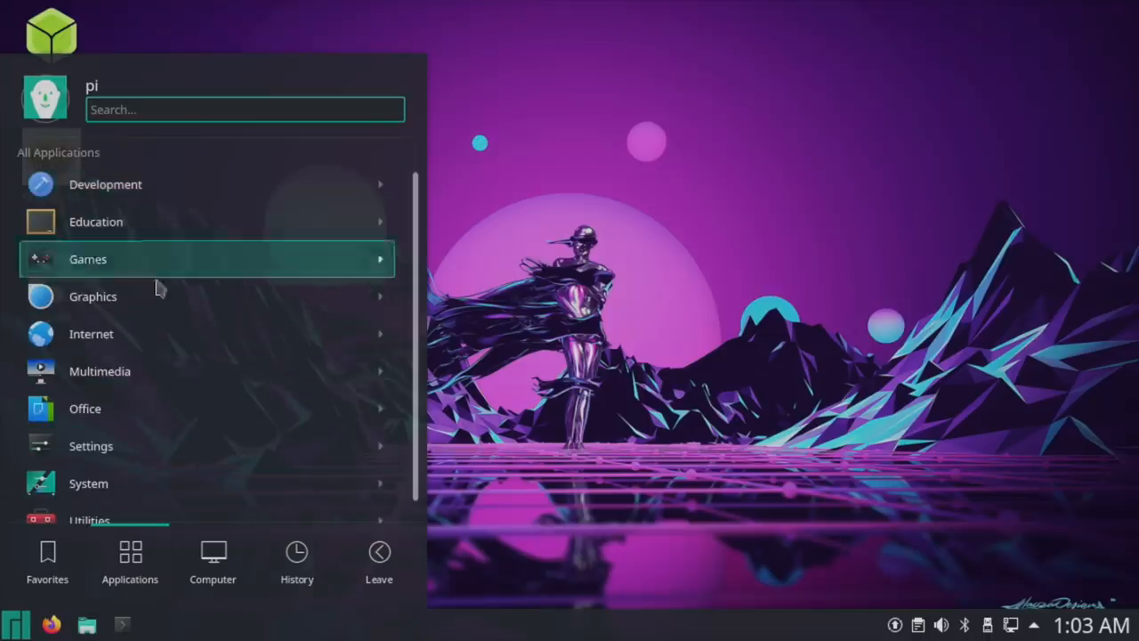
{"action": "left_click", "coordinate": [87, 260]}
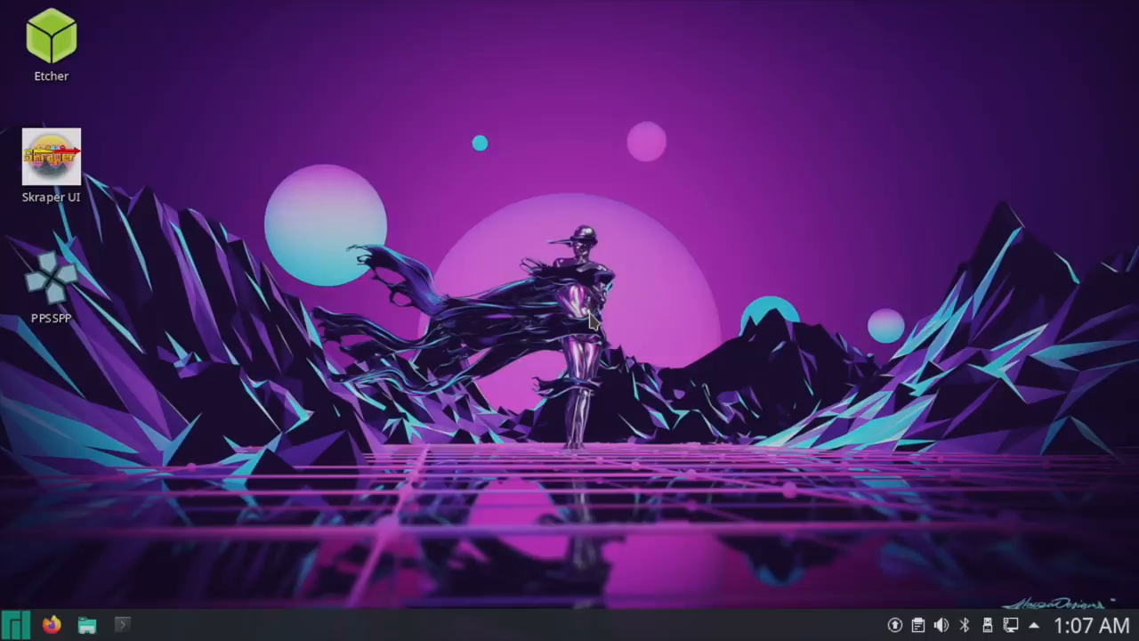
{"action": "mouse_move", "coordinate": [591, 322]}
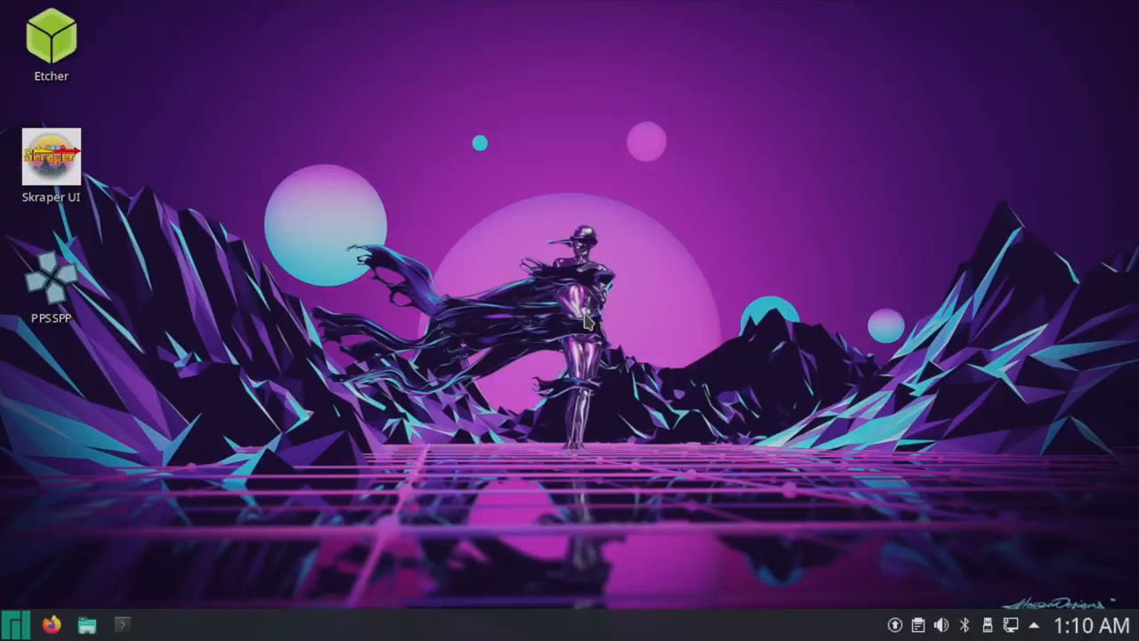